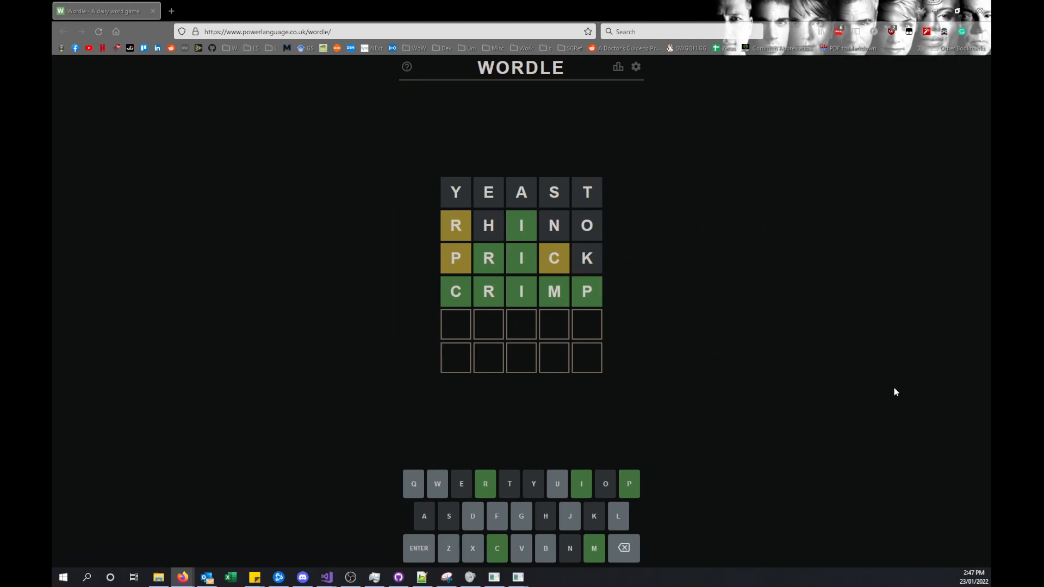
{"action": "mouse_move", "coordinate": [592, 315]}
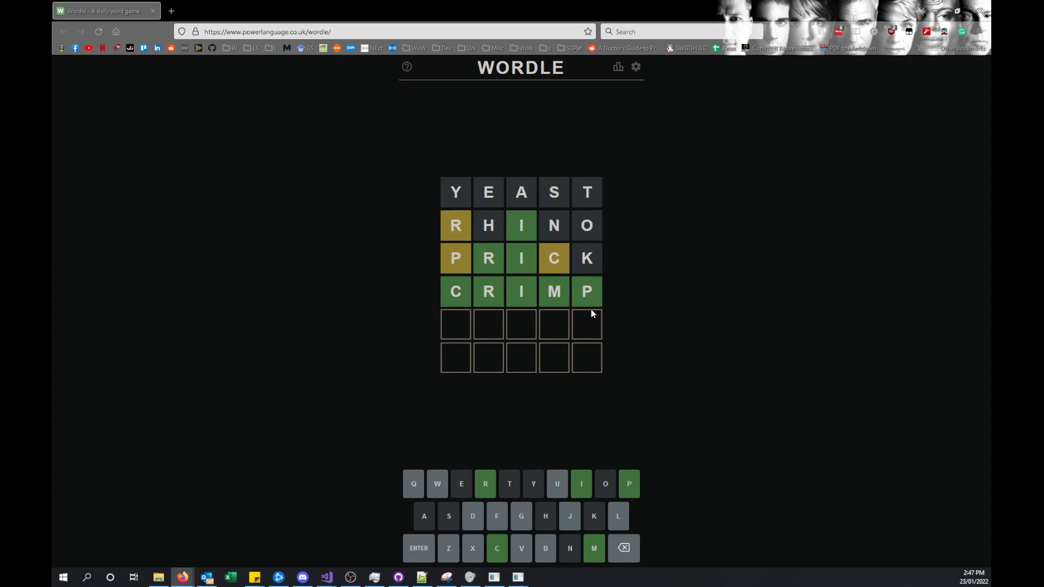
{"action": "mouse_move", "coordinate": [685, 526]}
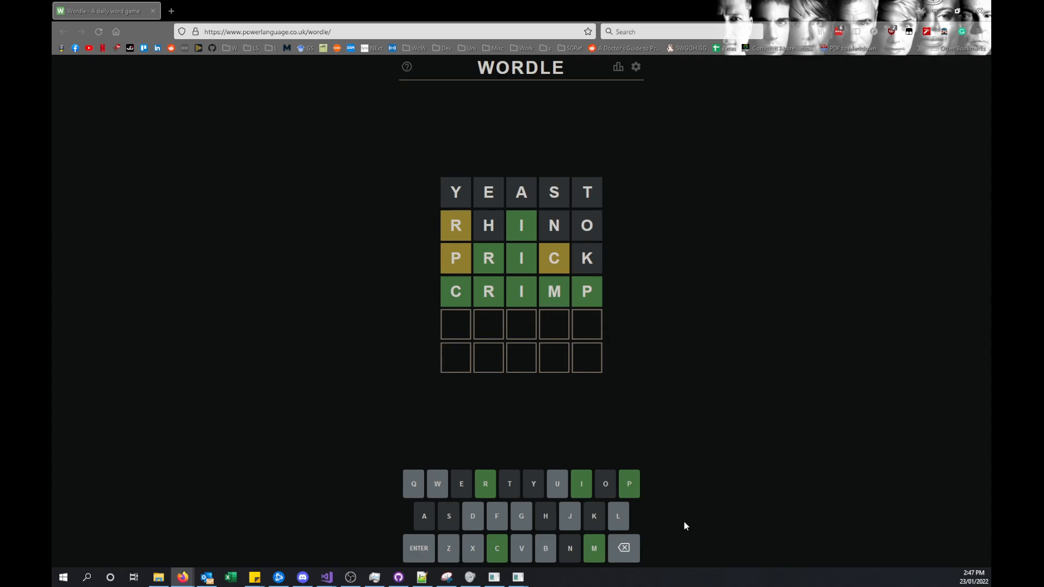
{"action": "mouse_move", "coordinate": [590, 320]}
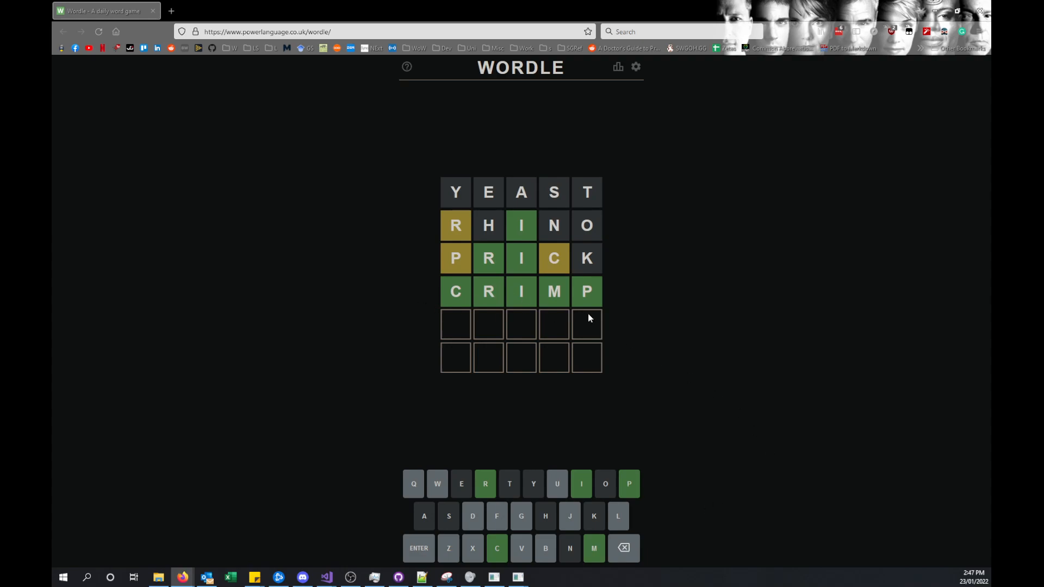
{"action": "mouse_move", "coordinate": [647, 151]}
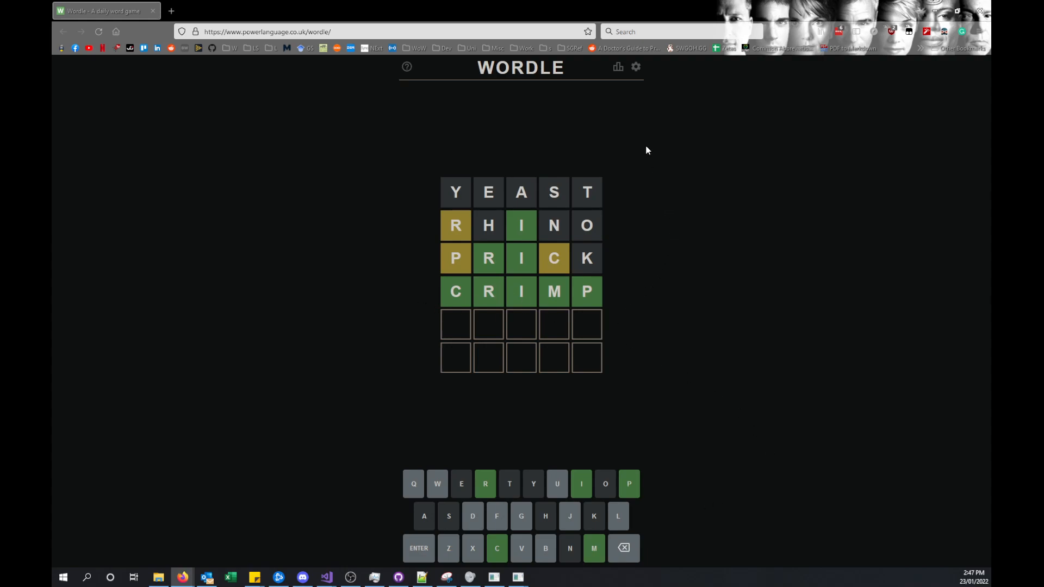
{"action": "mouse_move", "coordinate": [627, 287]}
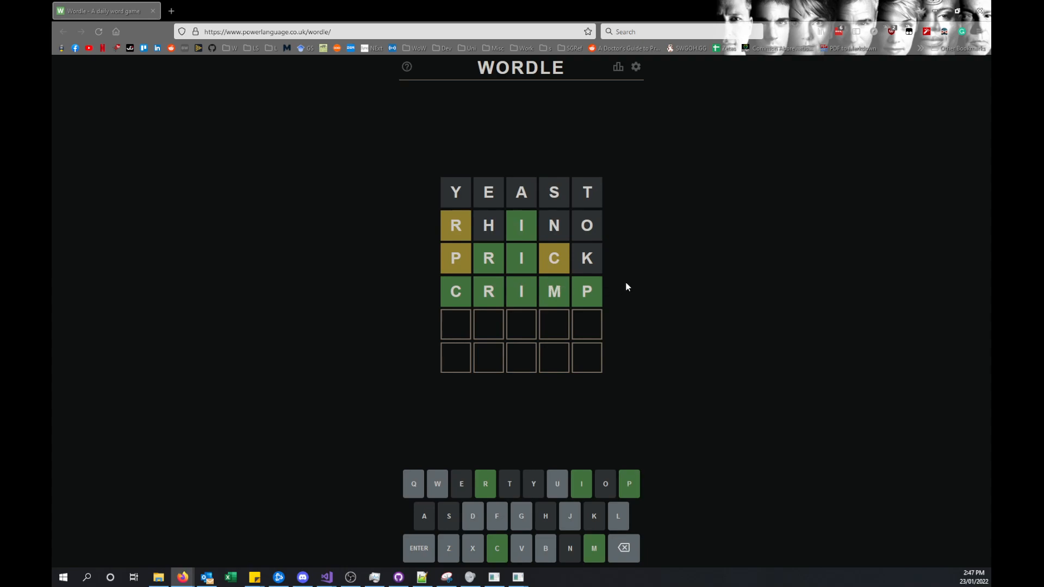
{"action": "mouse_move", "coordinate": [472, 214]}
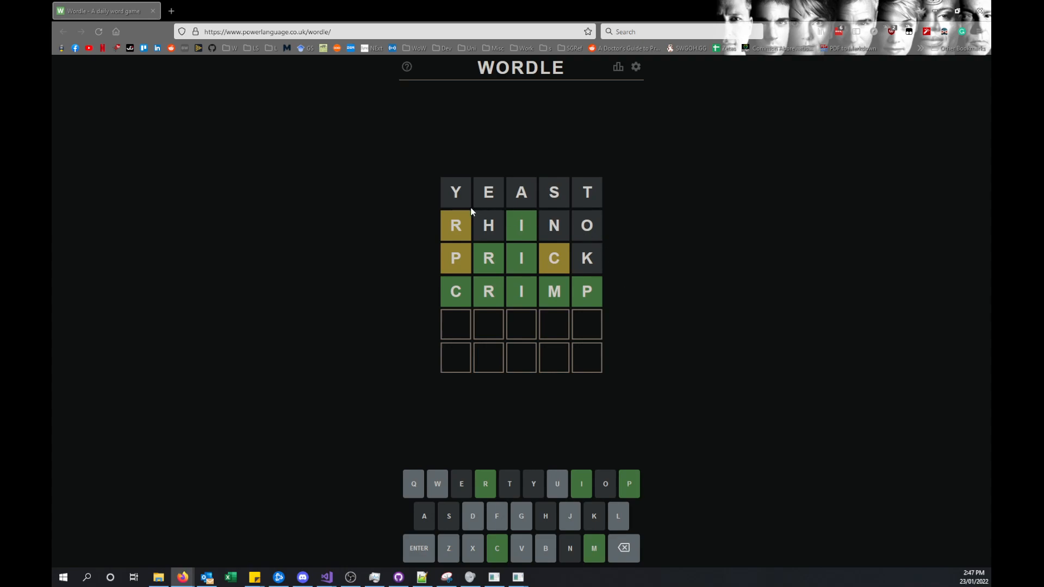
{"action": "mouse_move", "coordinate": [457, 207]}
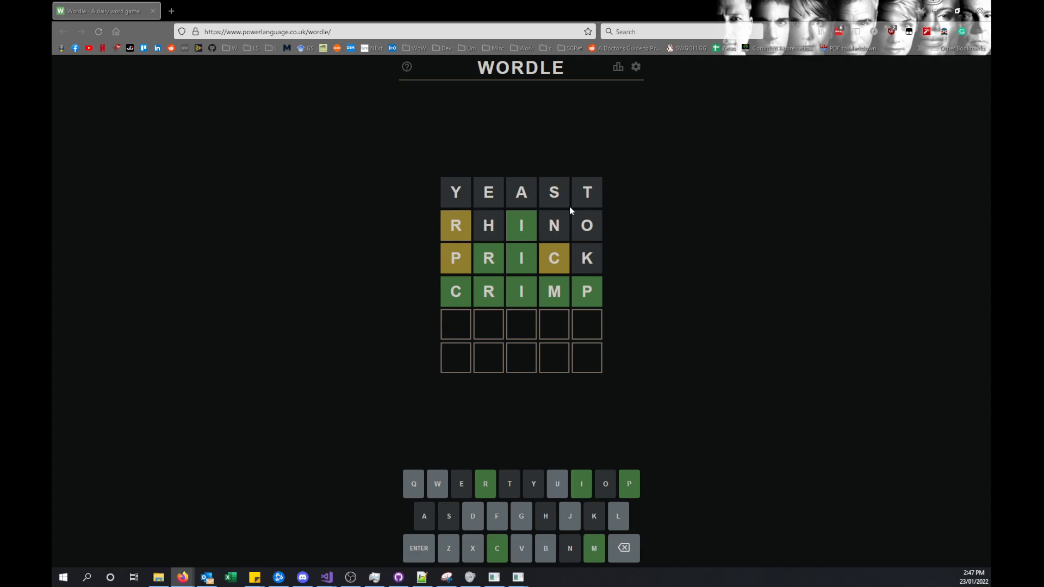
{"action": "mouse_move", "coordinate": [471, 210]}
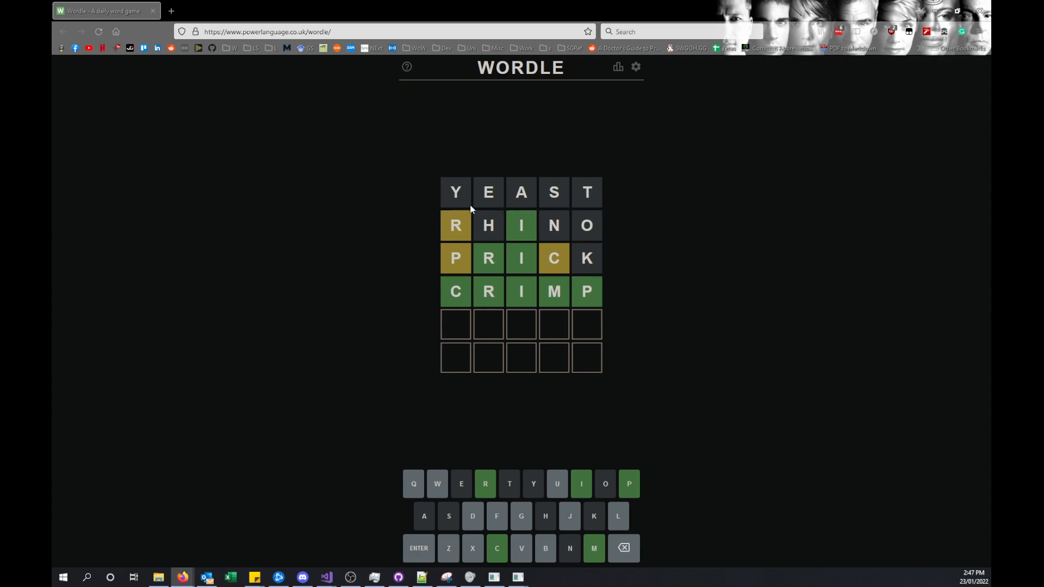
{"action": "mouse_move", "coordinate": [583, 207]}
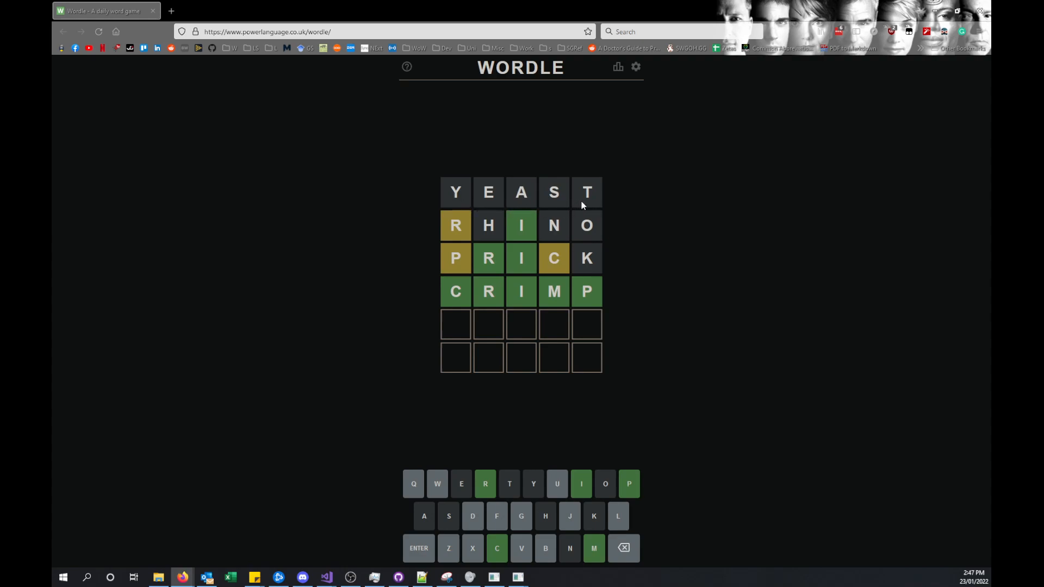
{"action": "mouse_move", "coordinate": [448, 215]}
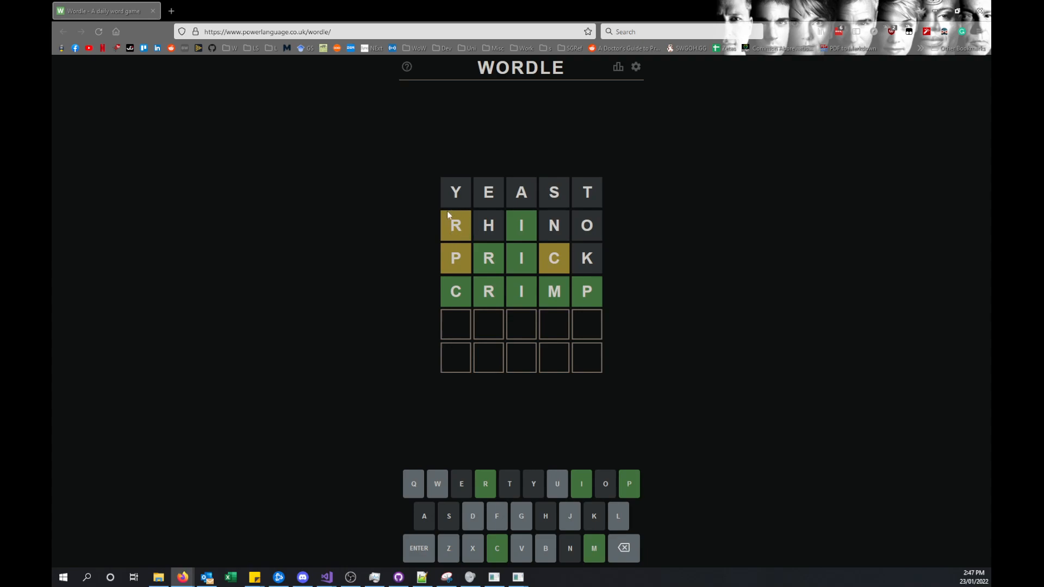
{"action": "mouse_move", "coordinate": [456, 226]}
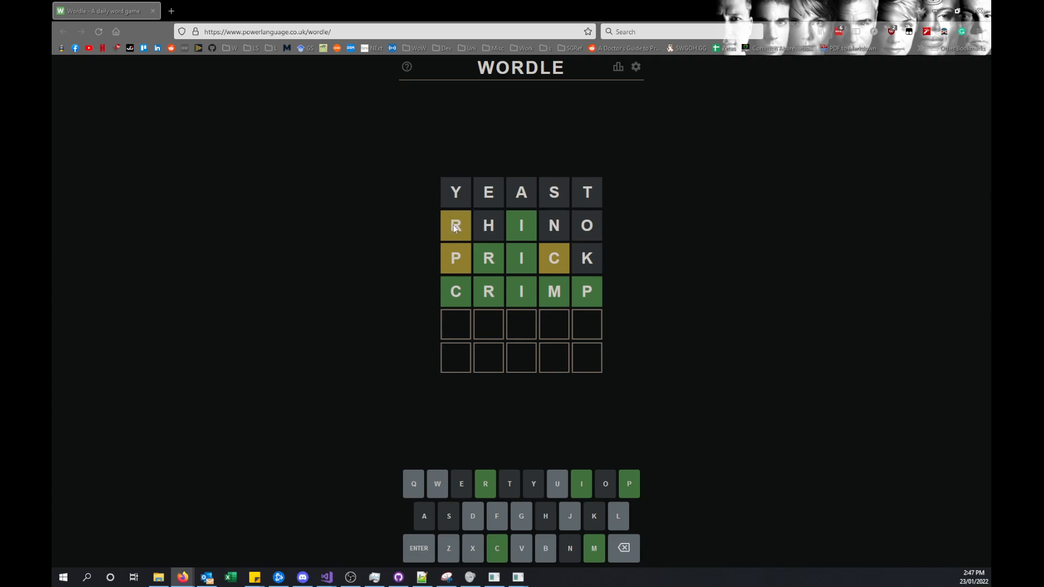
{"action": "mouse_move", "coordinate": [459, 233]}
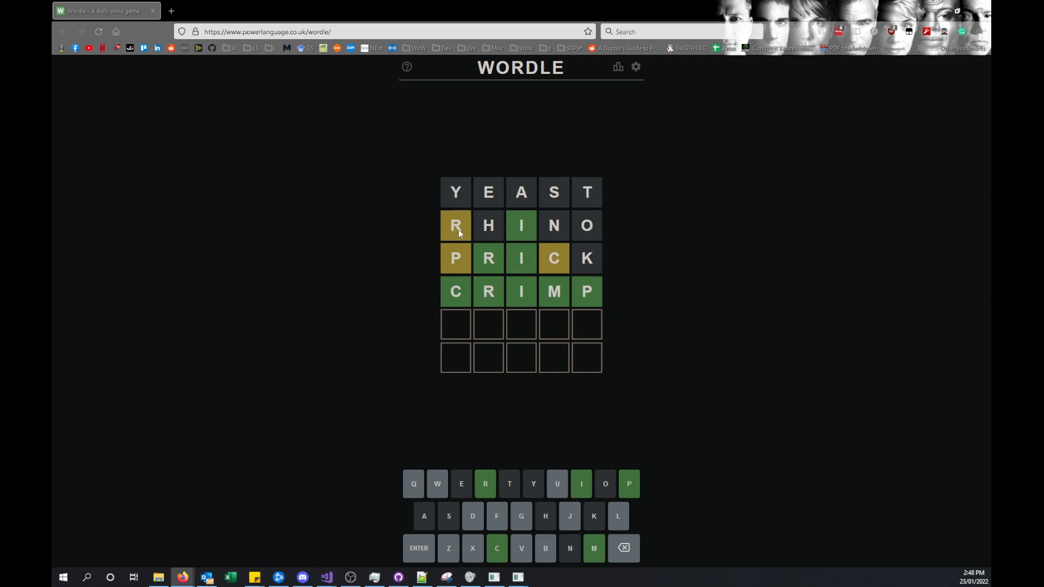
{"action": "mouse_move", "coordinate": [522, 236]}
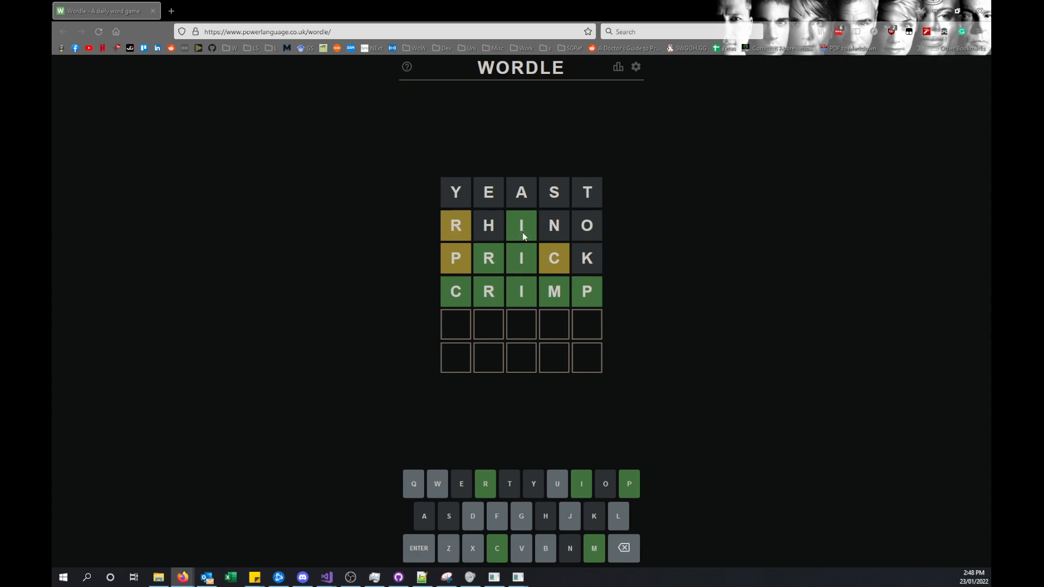
{"action": "mouse_move", "coordinate": [518, 235]}
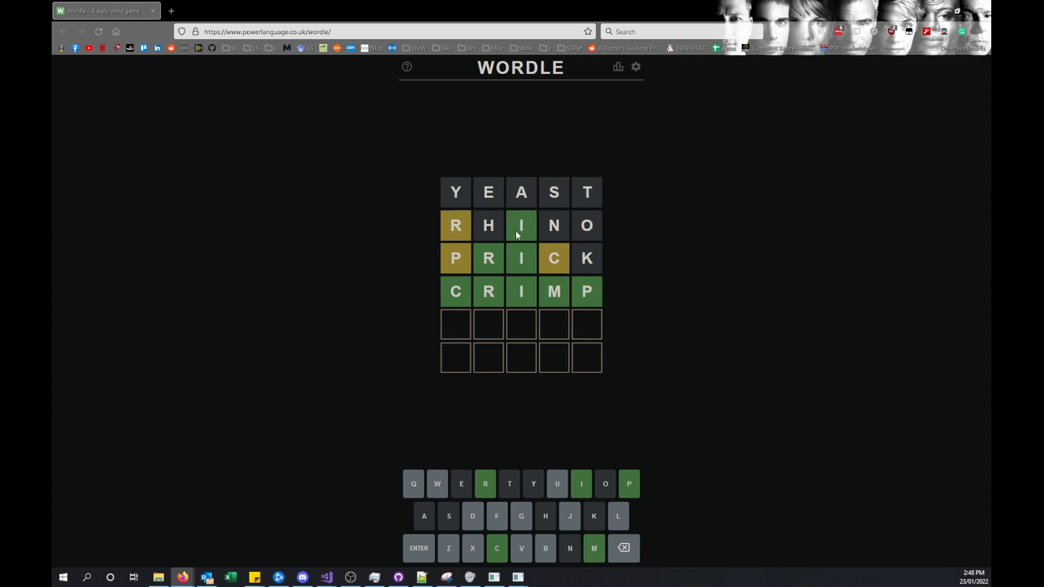
{"action": "mouse_move", "coordinate": [518, 197]}
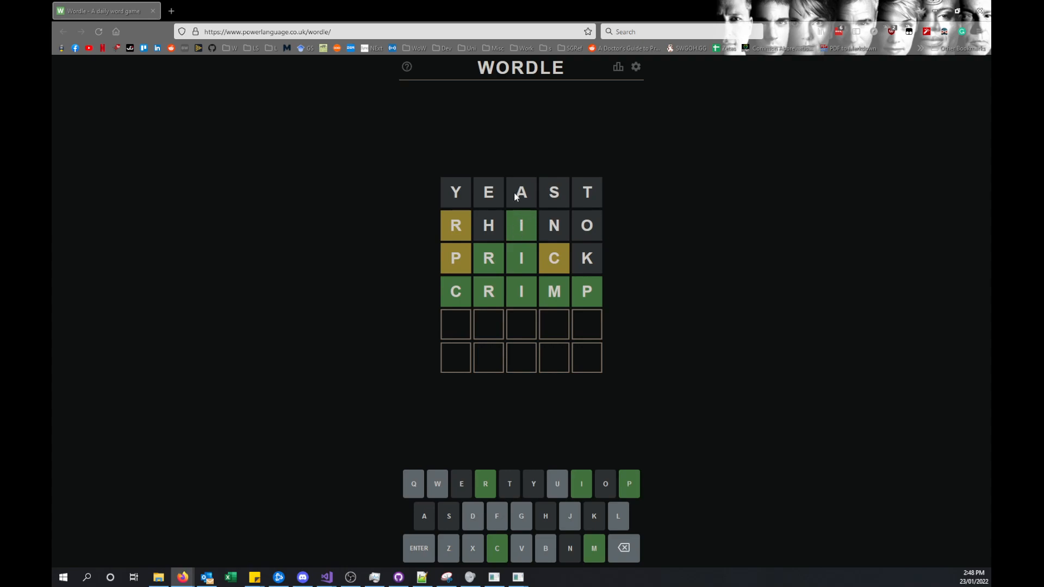
{"action": "mouse_move", "coordinate": [519, 282]}
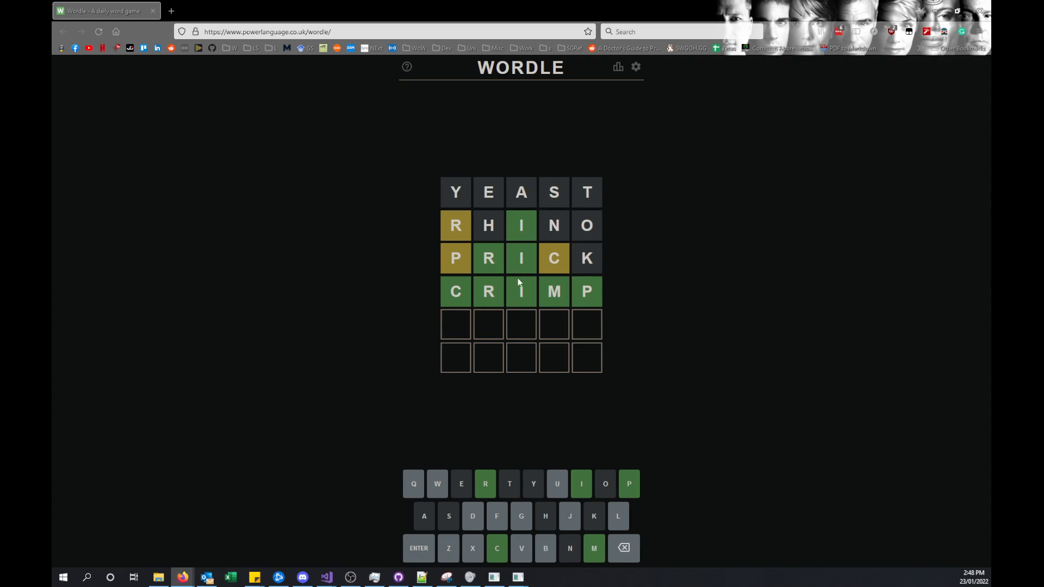
{"action": "mouse_move", "coordinate": [623, 172]}
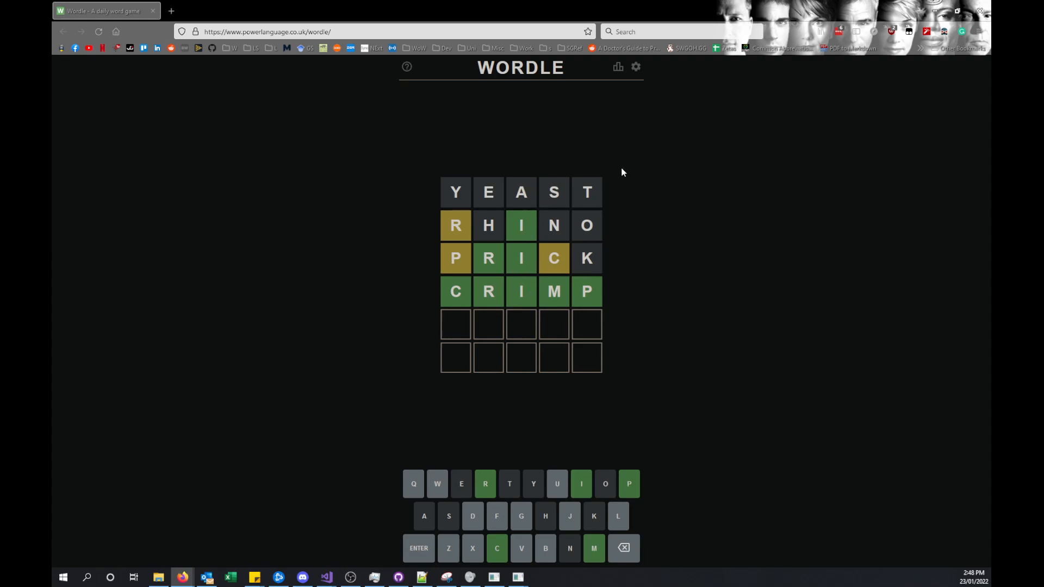
View the Statistics popup showing 13 played, 100% wins and a 13-game streak
{"action": "left_click", "coordinate": [618, 66]}
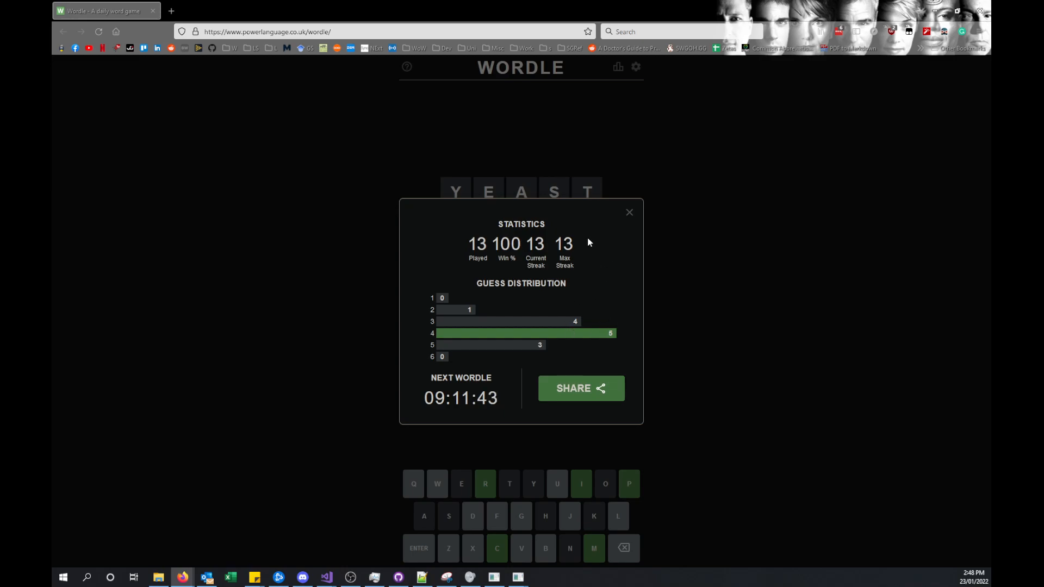
{"action": "mouse_move", "coordinate": [485, 273]}
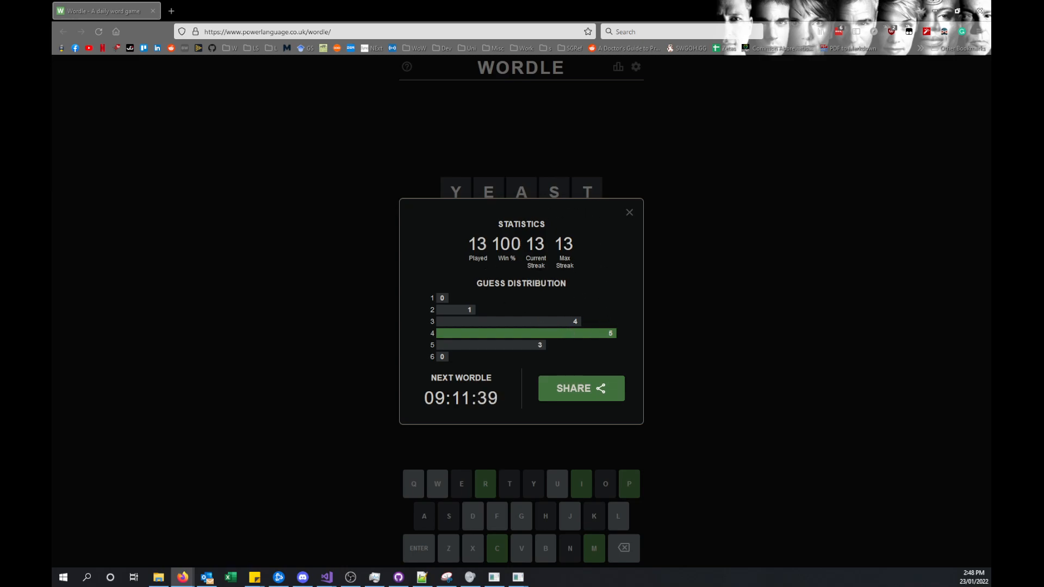
{"action": "mouse_move", "coordinate": [554, 306]}
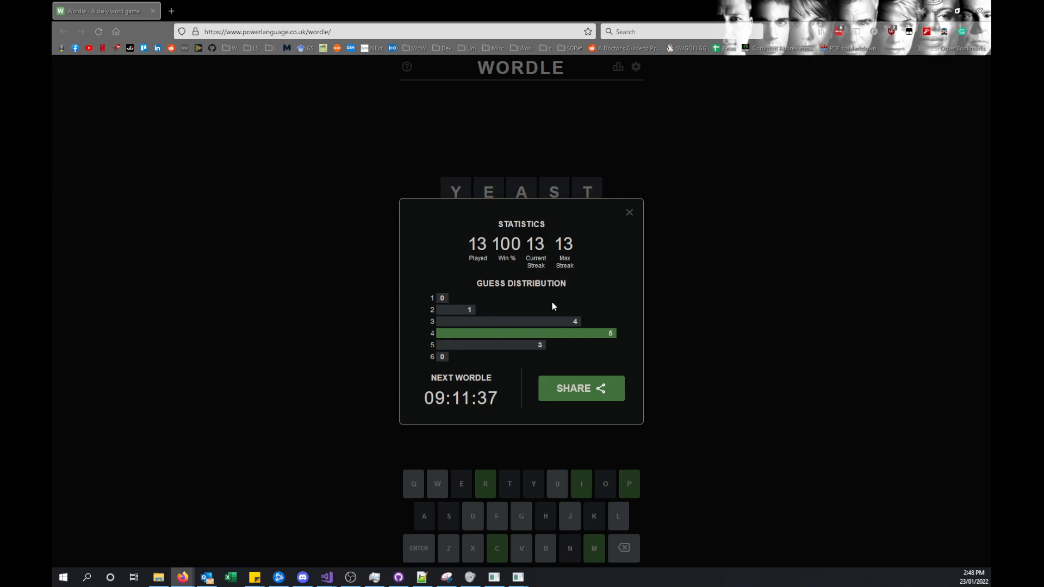
{"action": "mouse_move", "coordinate": [584, 320]}
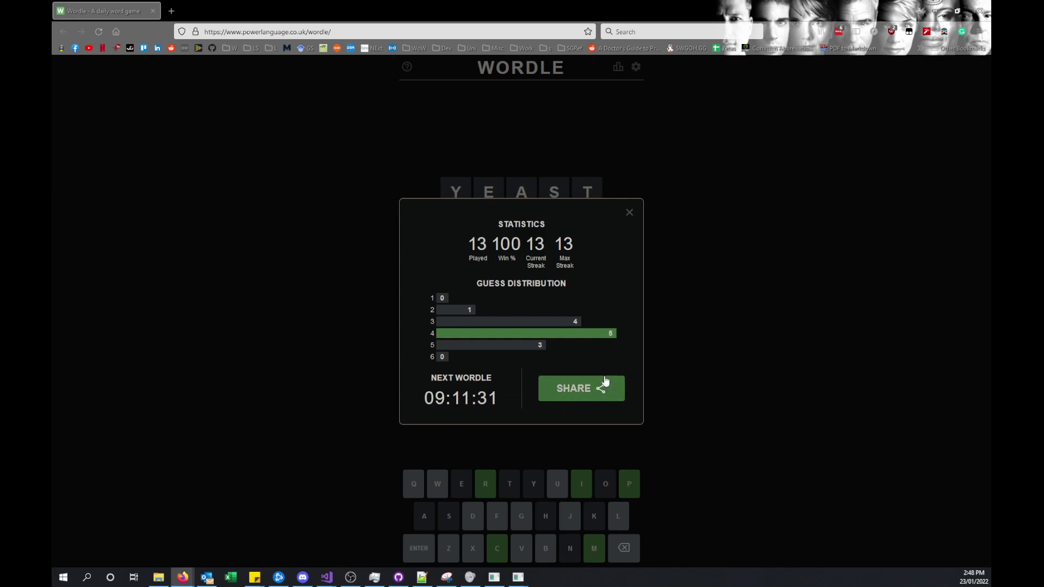
{"action": "mouse_move", "coordinate": [637, 223]}
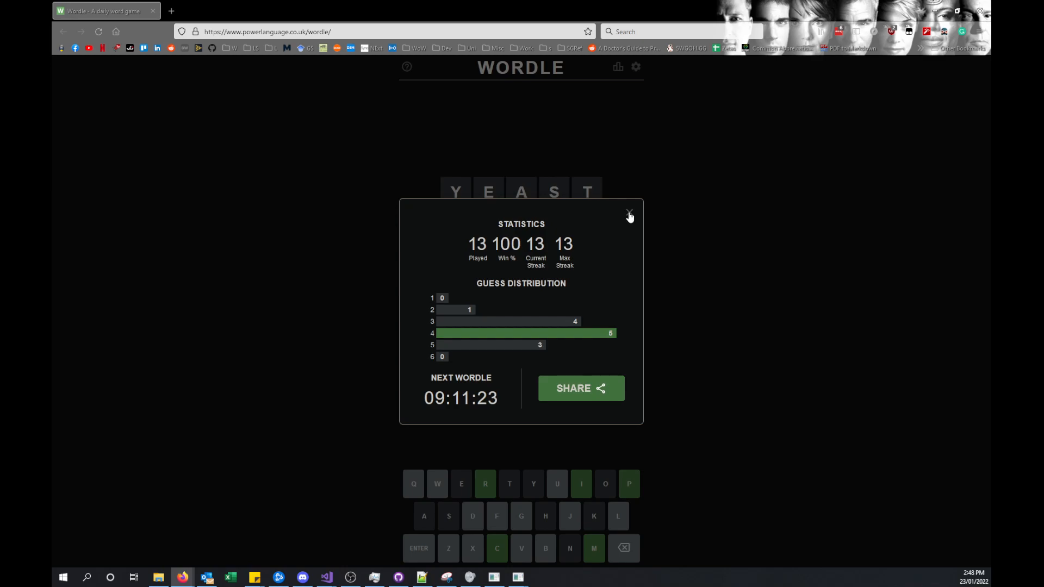
Dismiss the statistics popup to return to the empty Wordle grid beside the solver console
{"action": "left_click", "coordinate": [629, 213]}
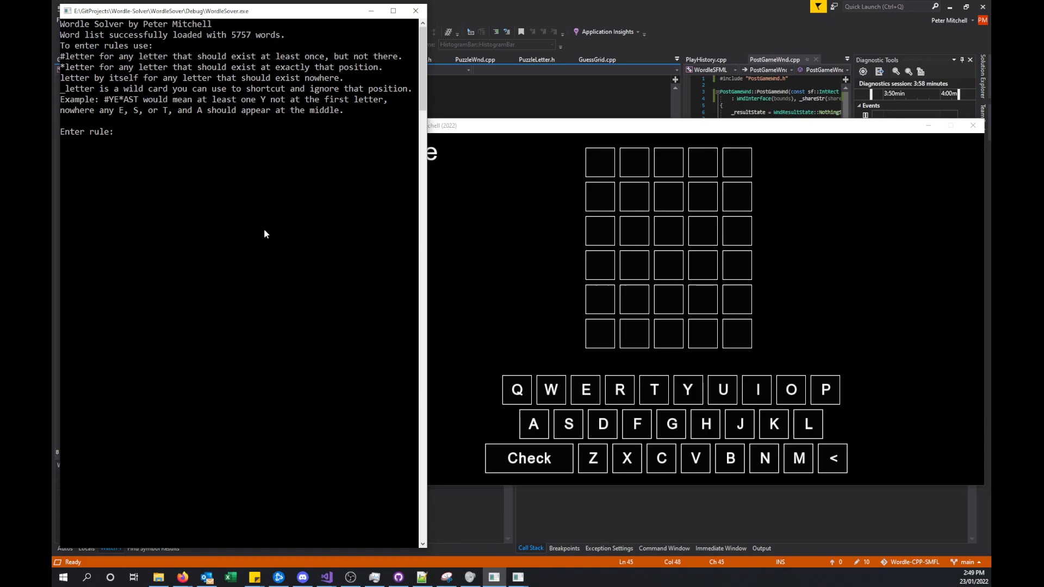
{"action": "mouse_move", "coordinate": [300, 173]}
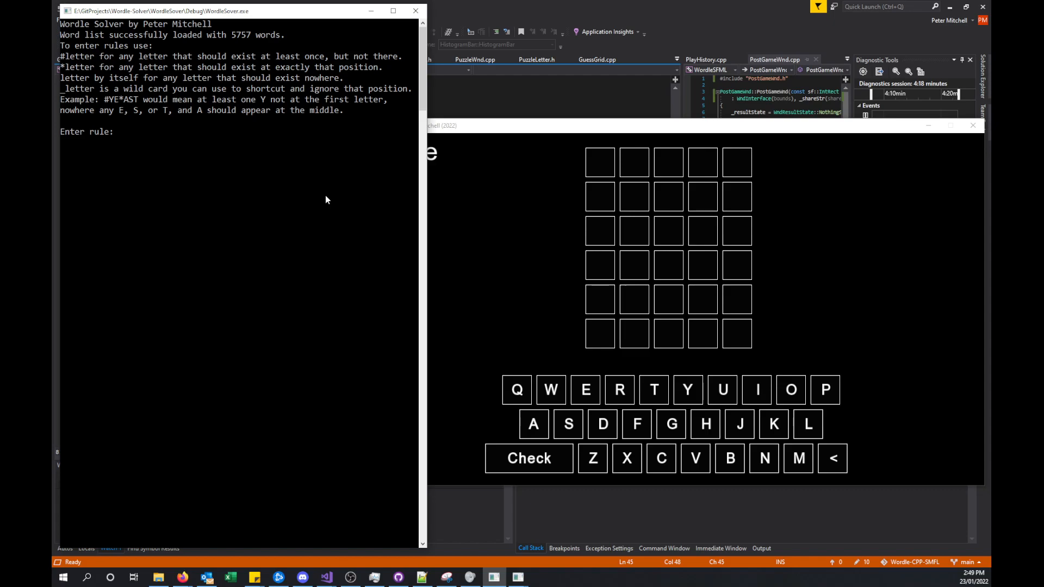
{"action": "mouse_move", "coordinate": [229, 177]}
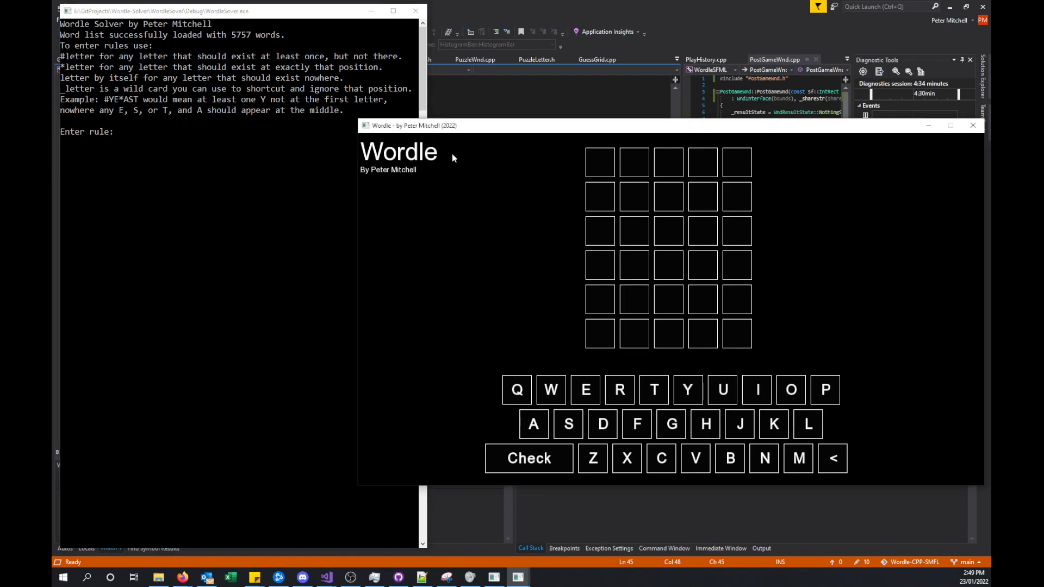
{"action": "mouse_move", "coordinate": [441, 358]}
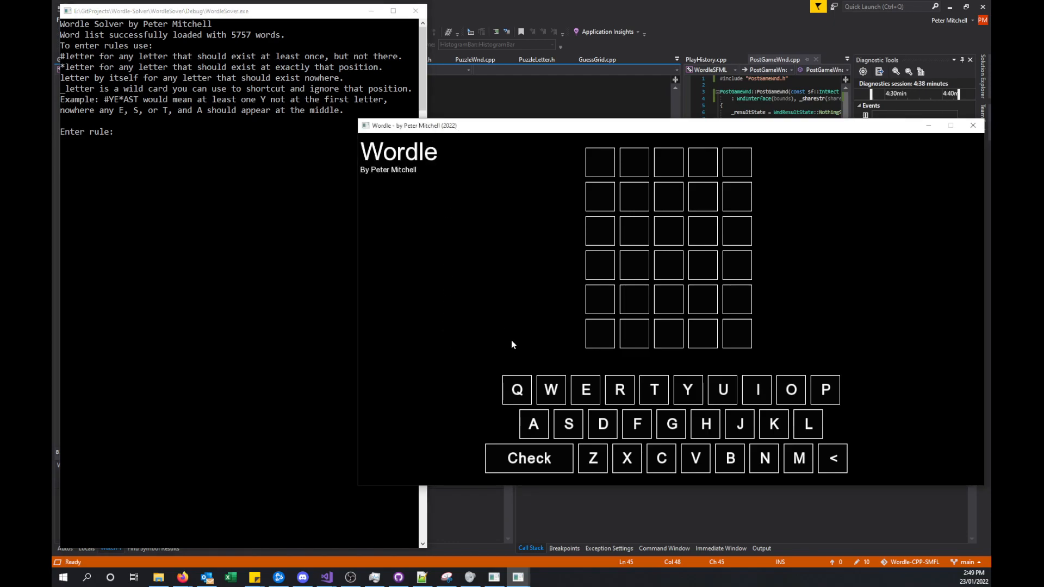
{"action": "mouse_move", "coordinate": [520, 304]}
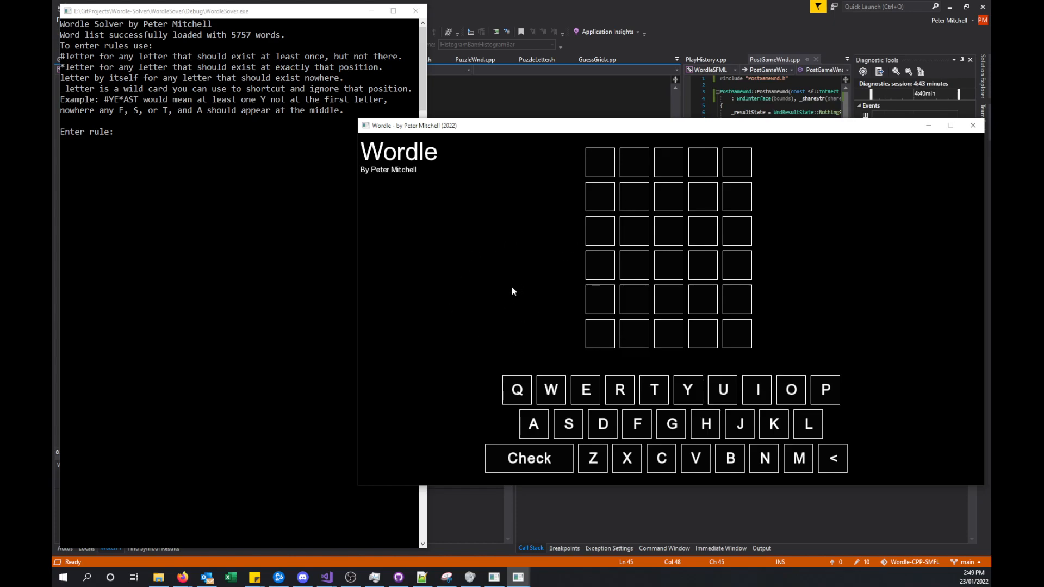
{"action": "mouse_move", "coordinate": [520, 293]}
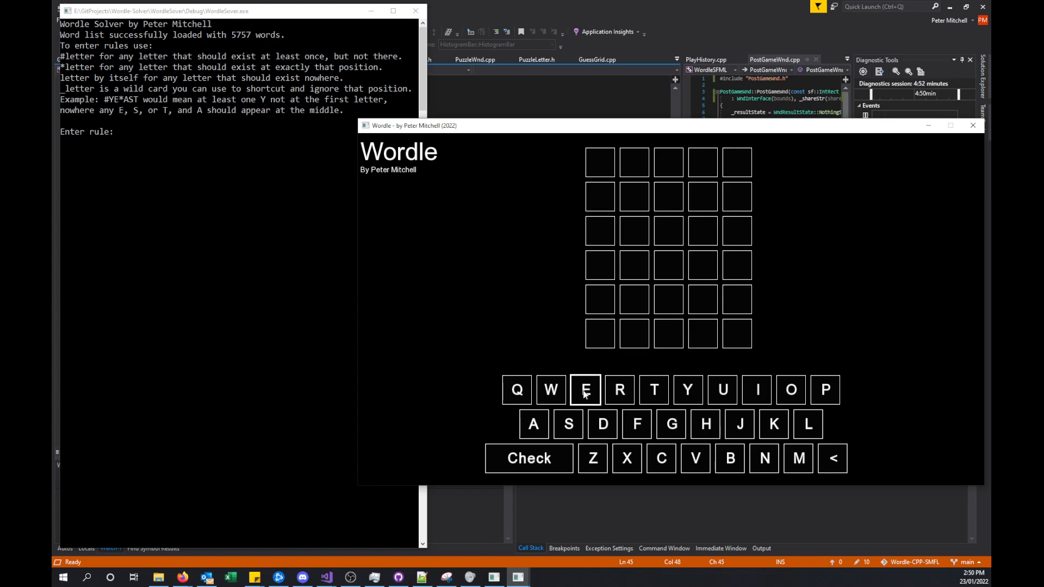
{"action": "mouse_move", "coordinate": [705, 424]}
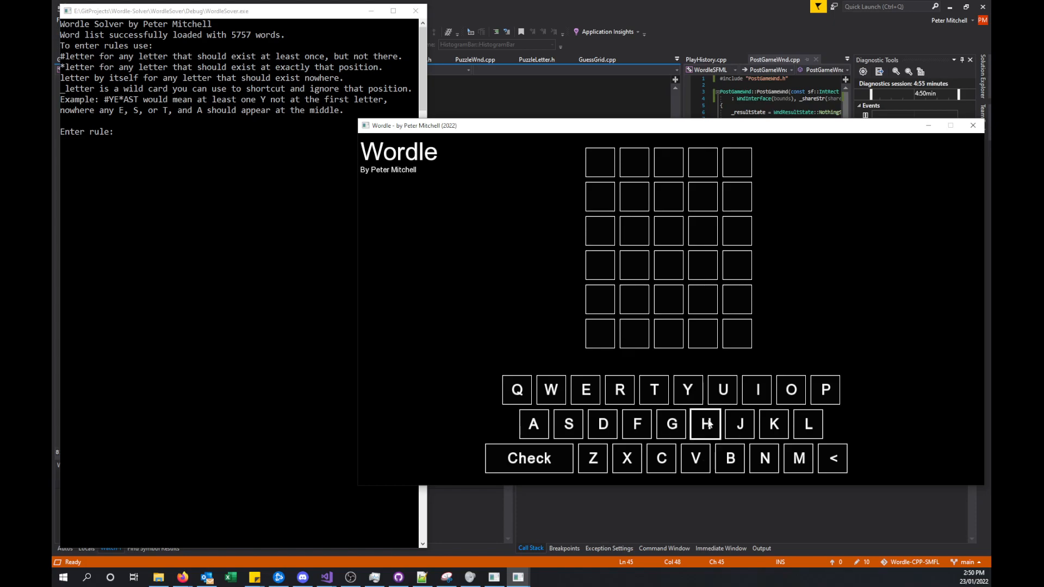
{"action": "mouse_move", "coordinate": [481, 314]}
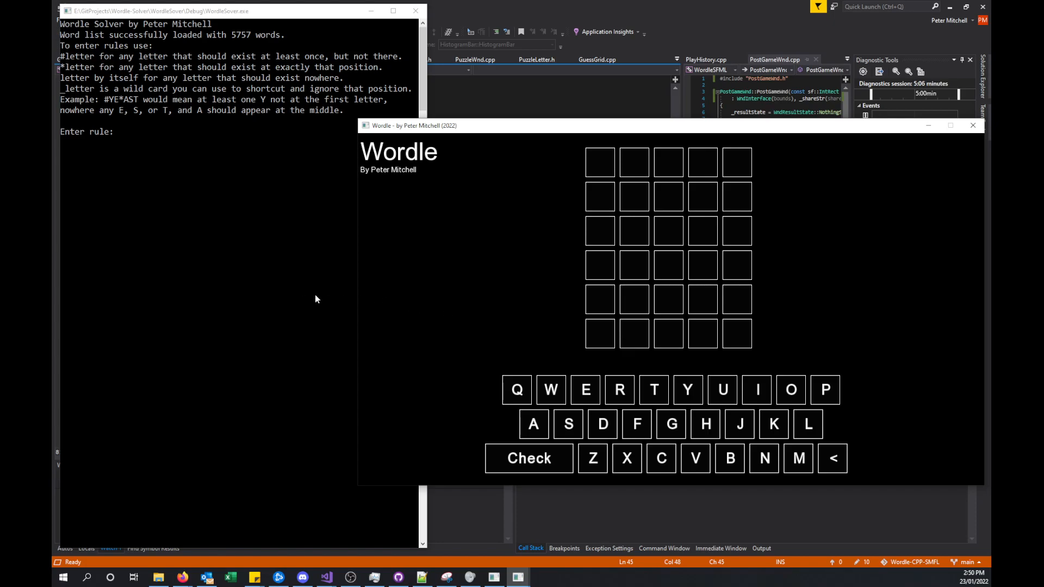
{"action": "mouse_move", "coordinate": [548, 286]}
{"action": "type", "text": "YEAST"}
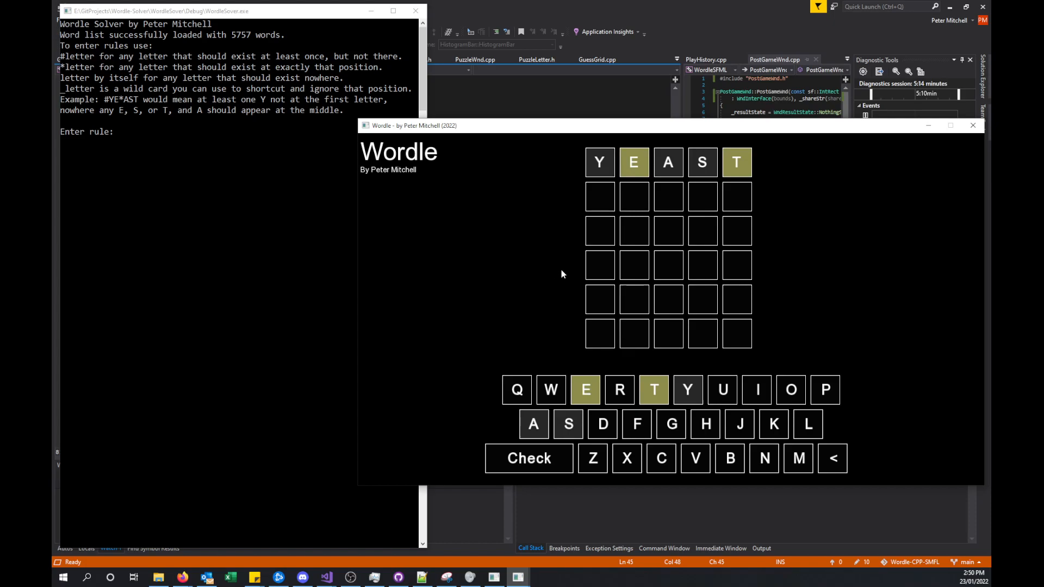
{"action": "mouse_move", "coordinate": [707, 173]}
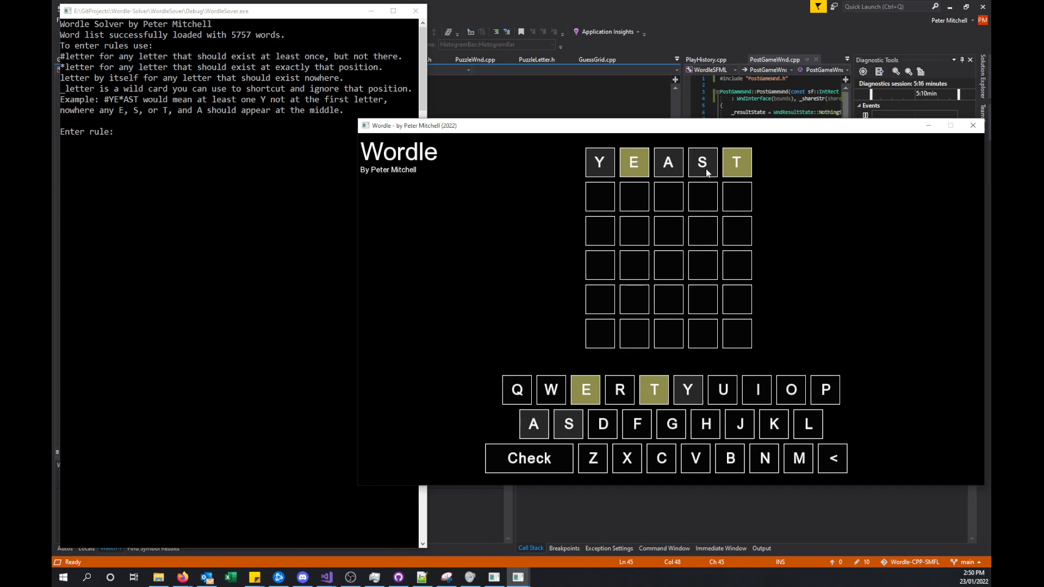
{"action": "mouse_move", "coordinate": [629, 173]}
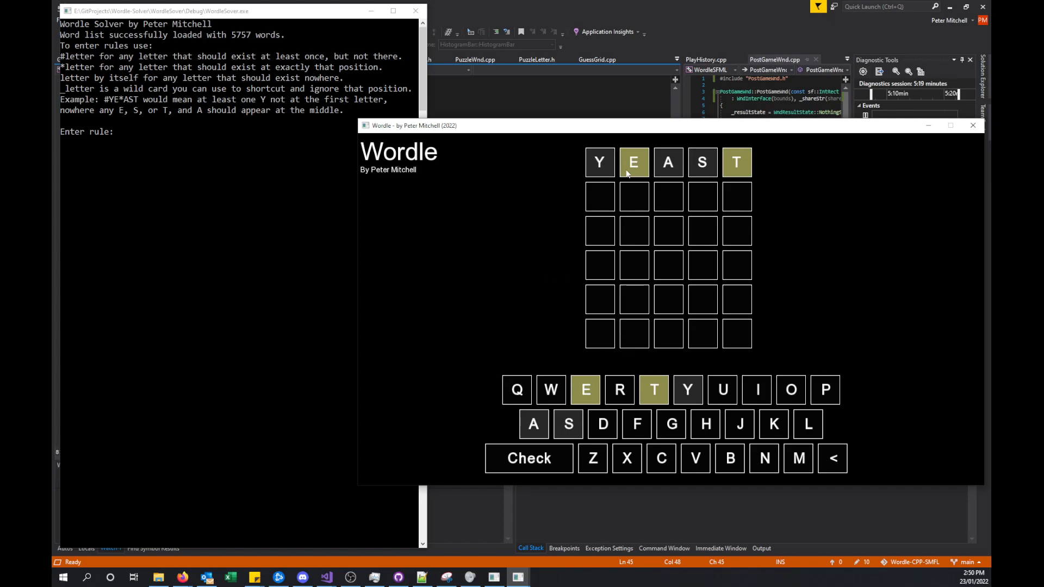
{"action": "mouse_move", "coordinate": [356, 276]}
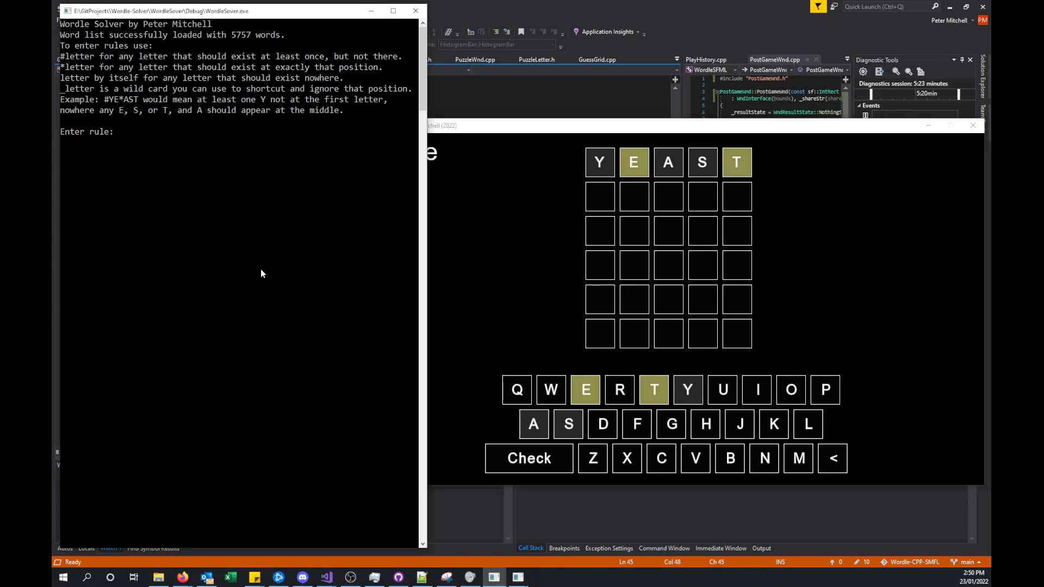
Enter the YEAST rule Y#EAS#T, narrowing the solver to 138 candidate words
{"action": "type", "text": "Y"}
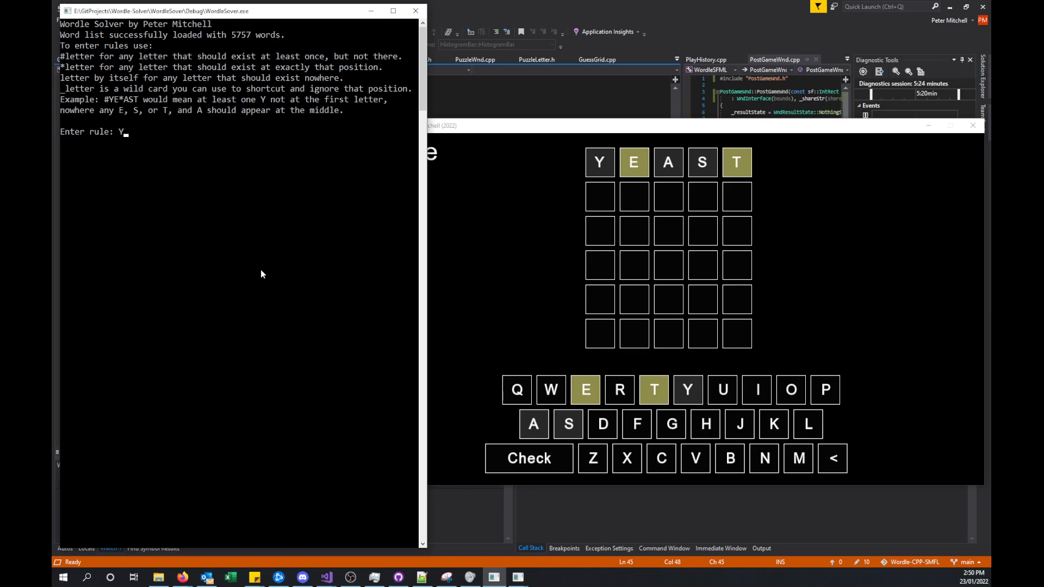
{"action": "type", "text": "#E"}
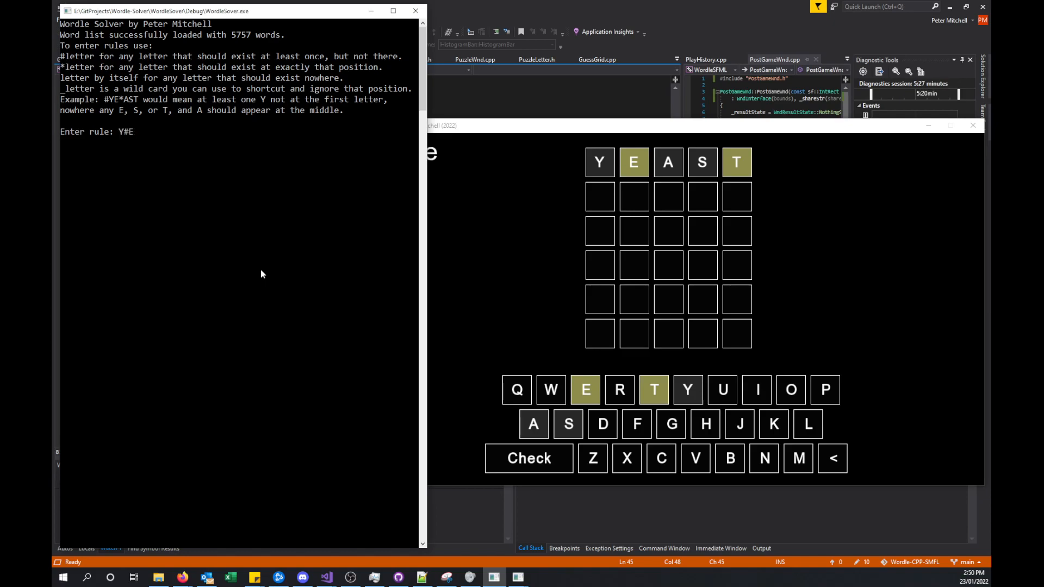
{"action": "type", "text": "AS#Y"}
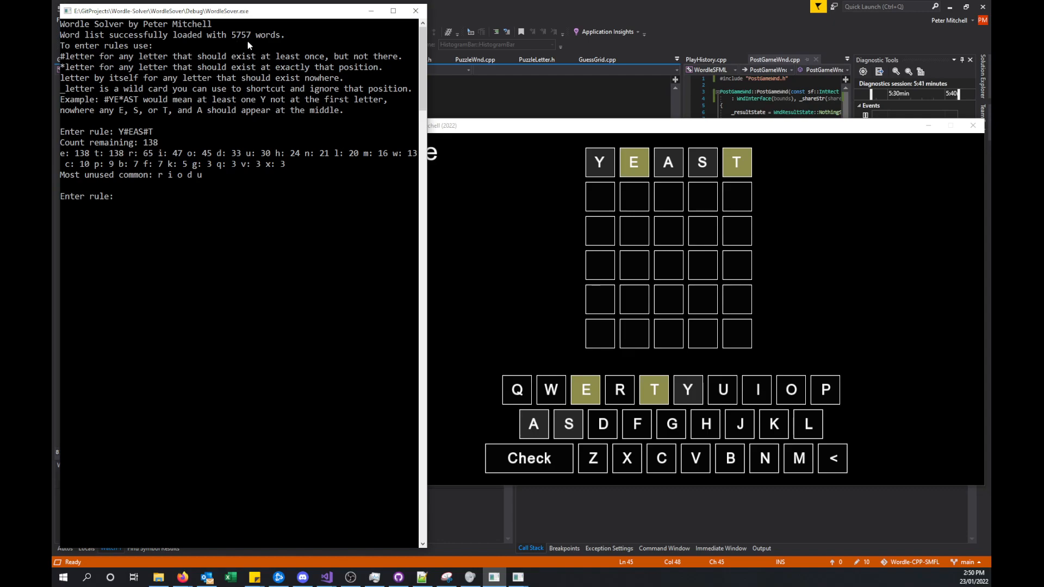
{"action": "mouse_move", "coordinate": [90, 156]}
{"action": "type", "text": "show"}
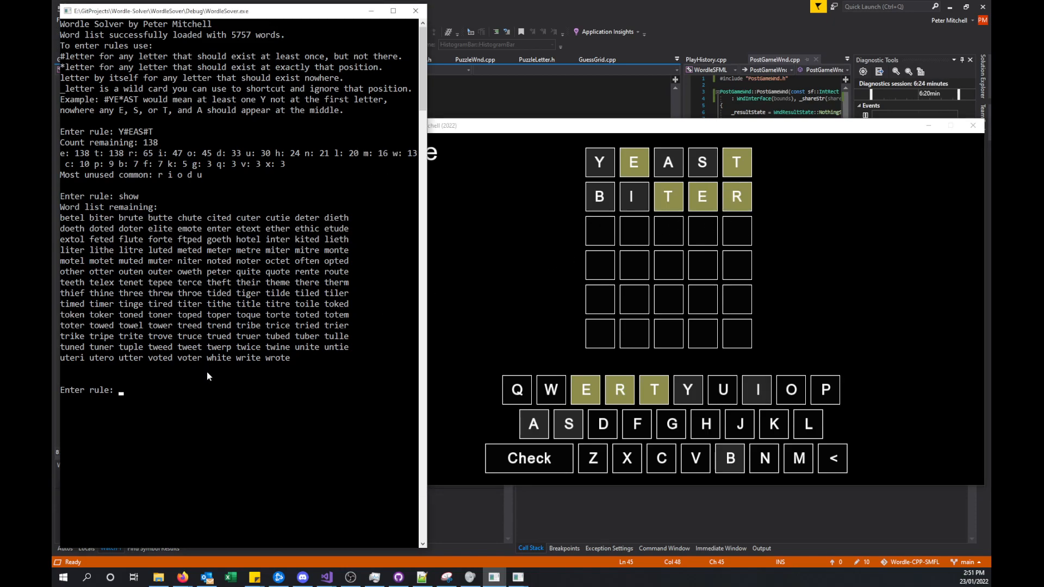
Enter the BITER rule BI#T#E#R, narrowing the solver to 16 candidate words
{"action": "type", "text": "BI"}
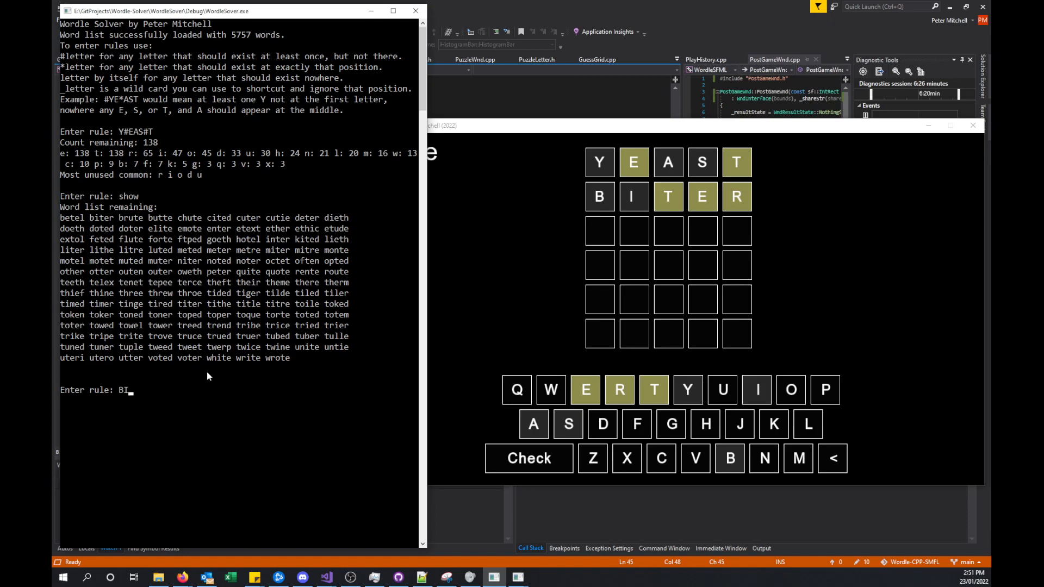
{"action": "type", "text": "#T#E#R"}
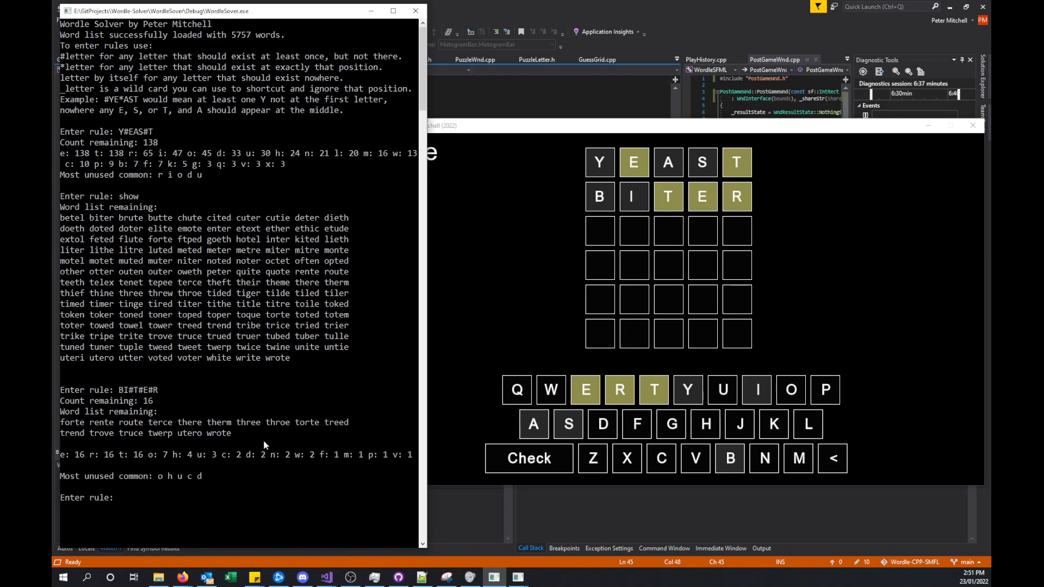
{"action": "mouse_move", "coordinate": [226, 457]}
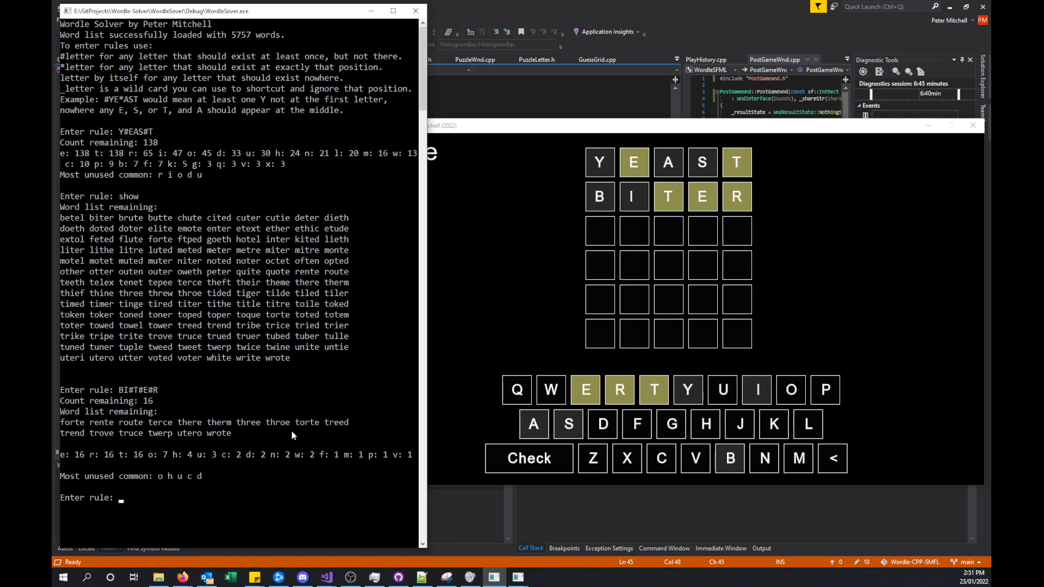
{"action": "mouse_move", "coordinate": [513, 302]}
{"action": "type", "text": "THROE"}
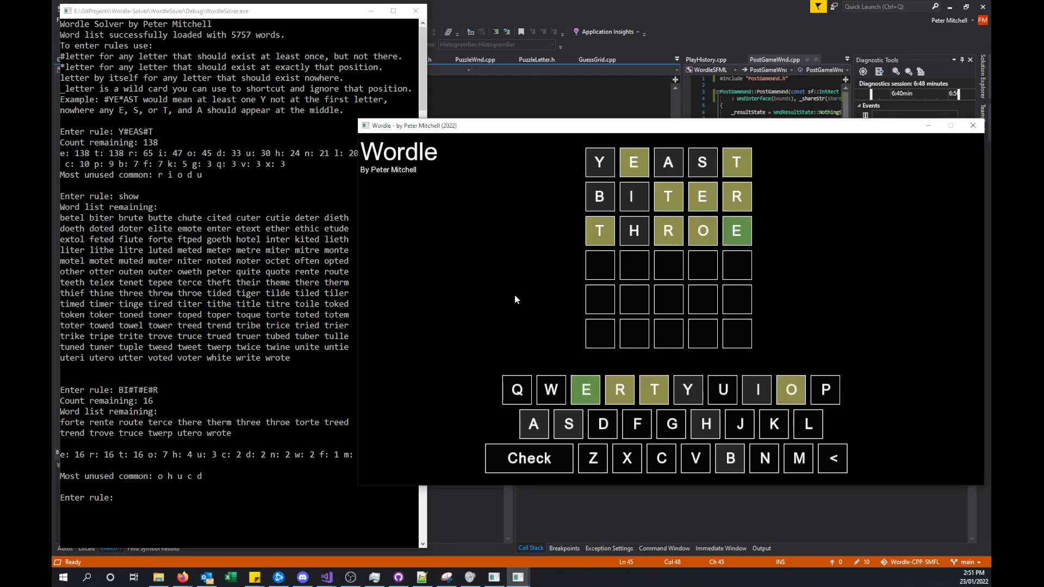
{"action": "mouse_move", "coordinate": [233, 316]}
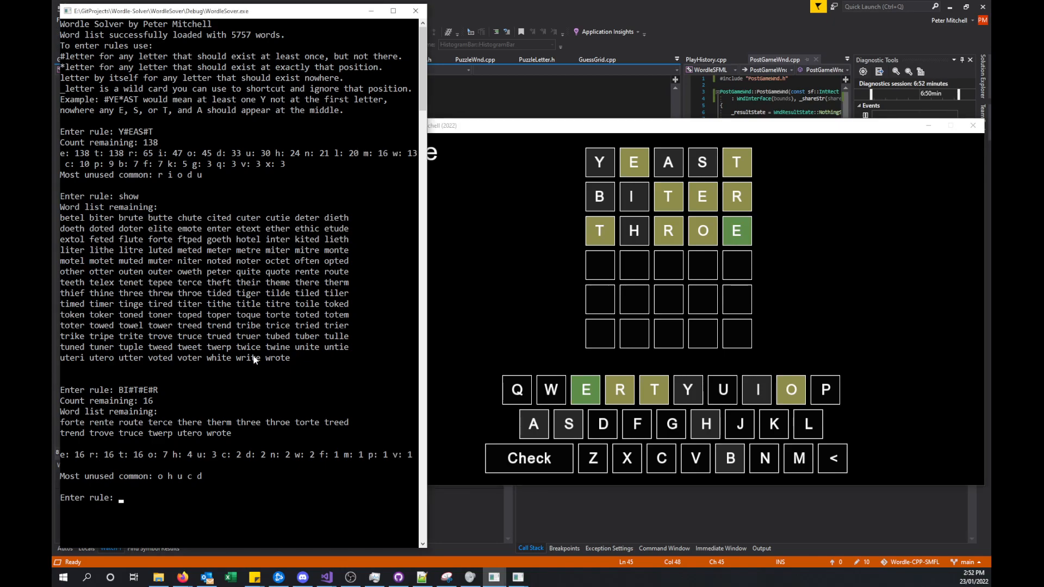
Enter the THROE rule #TH#R#O*E, leaving only route and wrote
{"action": "type", "text": "#TH"}
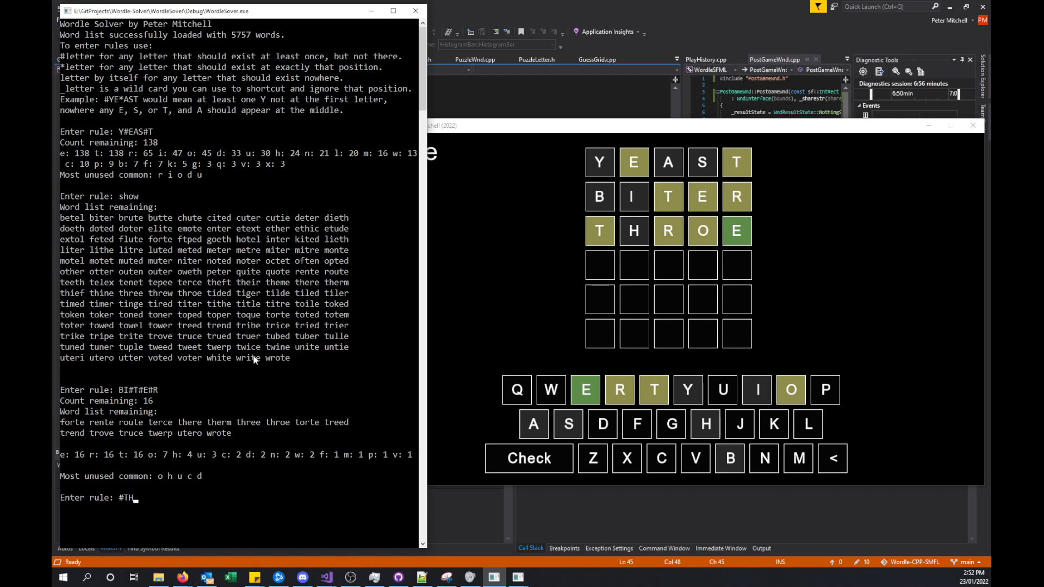
{"action": "type", "text": "#R#"}
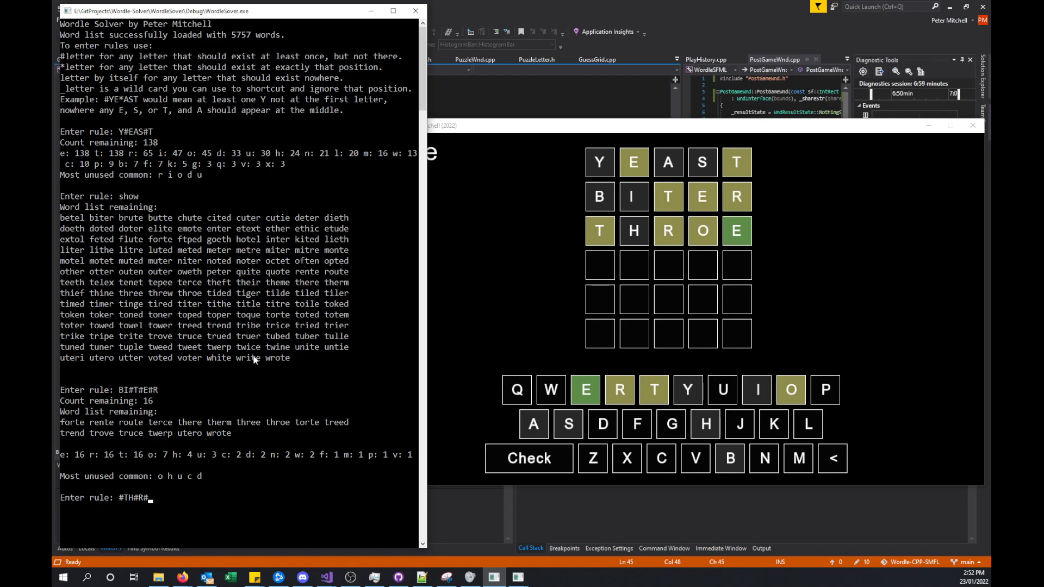
{"action": "type", "text": "O"}
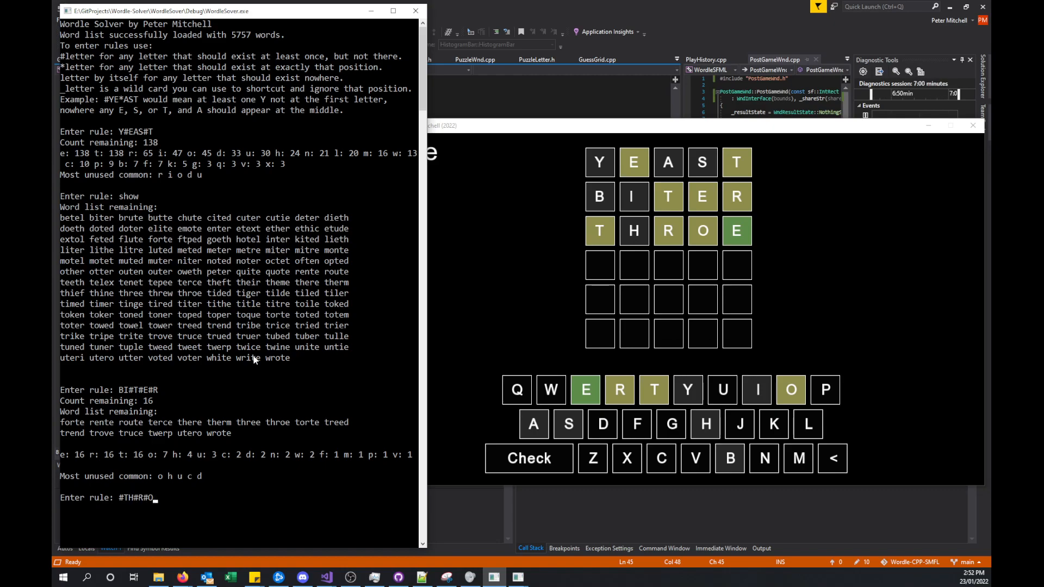
{"action": "type", "text": "*E"}
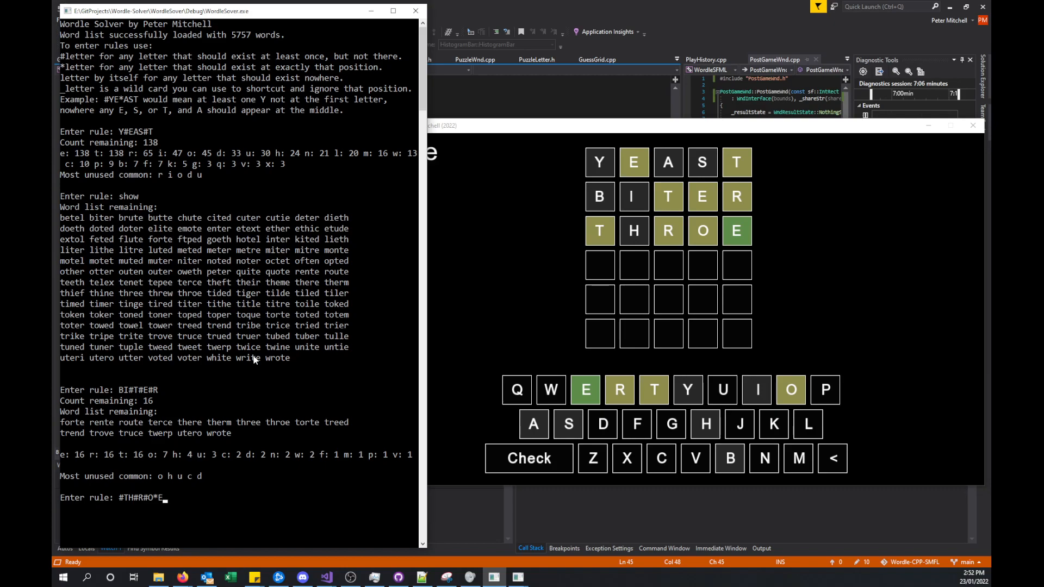
{"action": "key", "text": "Return"}
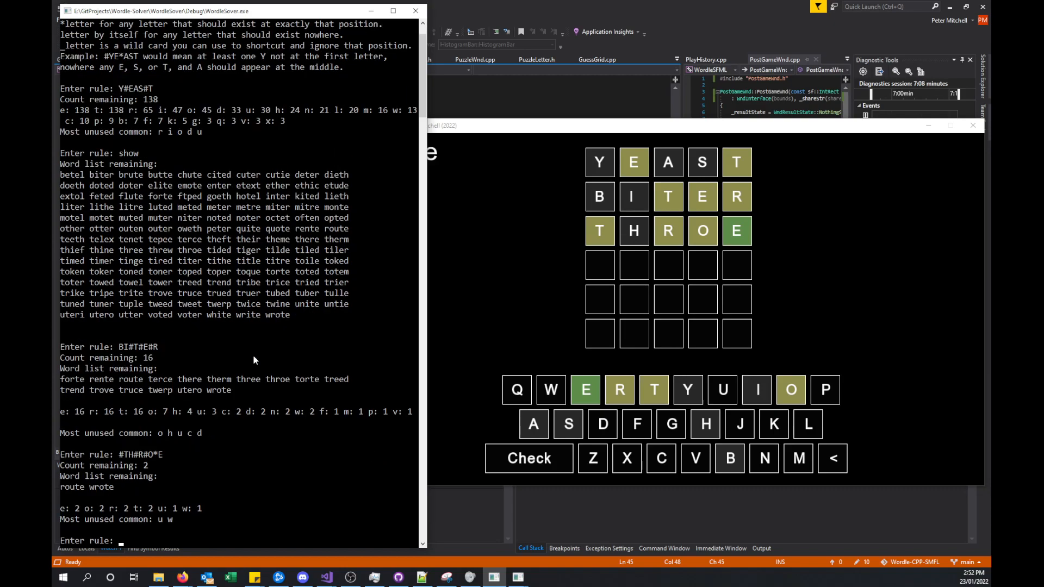
{"action": "mouse_move", "coordinate": [428, 312]}
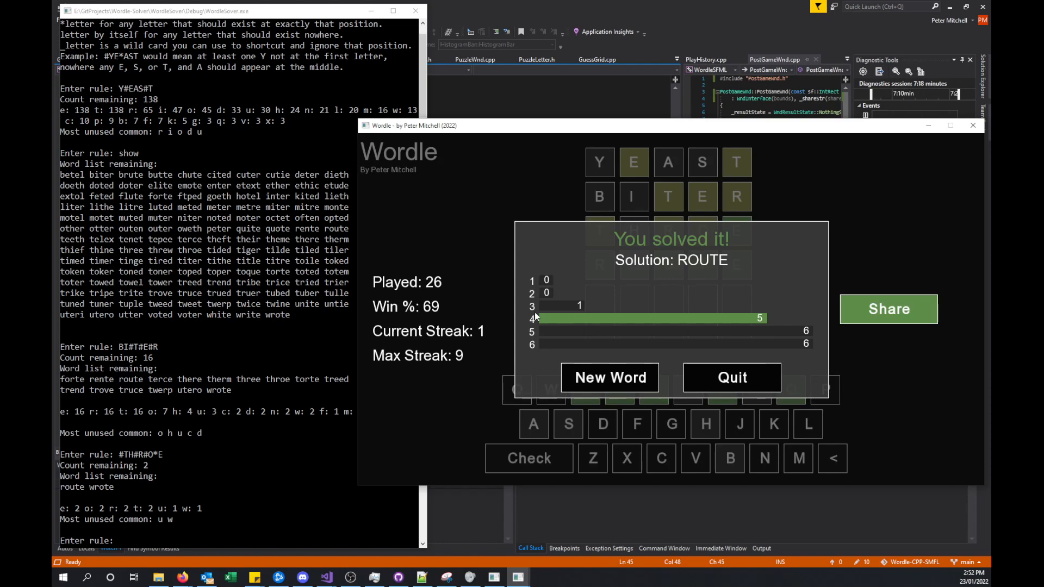
{"action": "mouse_move", "coordinate": [517, 294]}
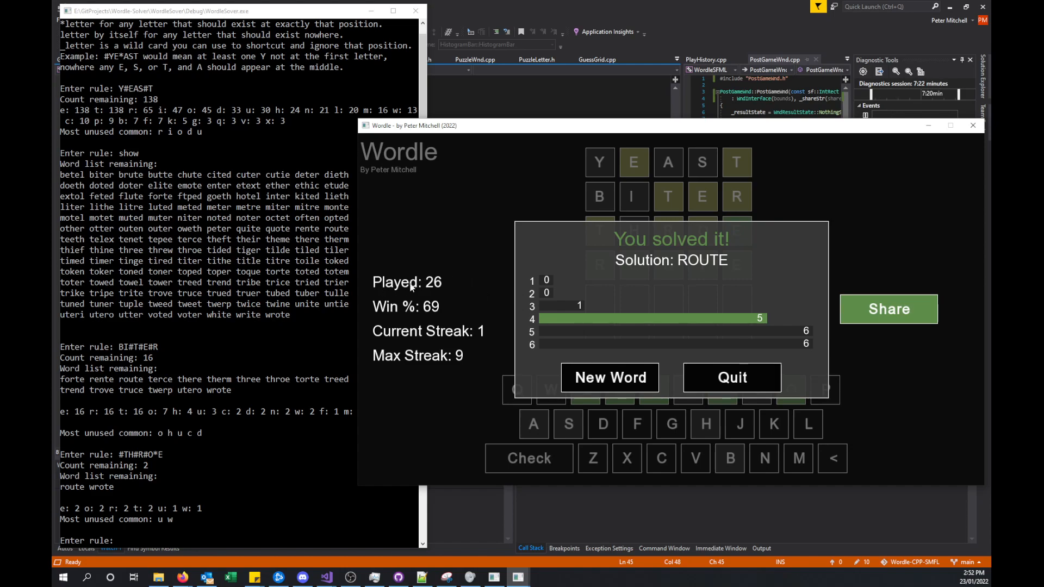
{"action": "mouse_move", "coordinate": [450, 277]}
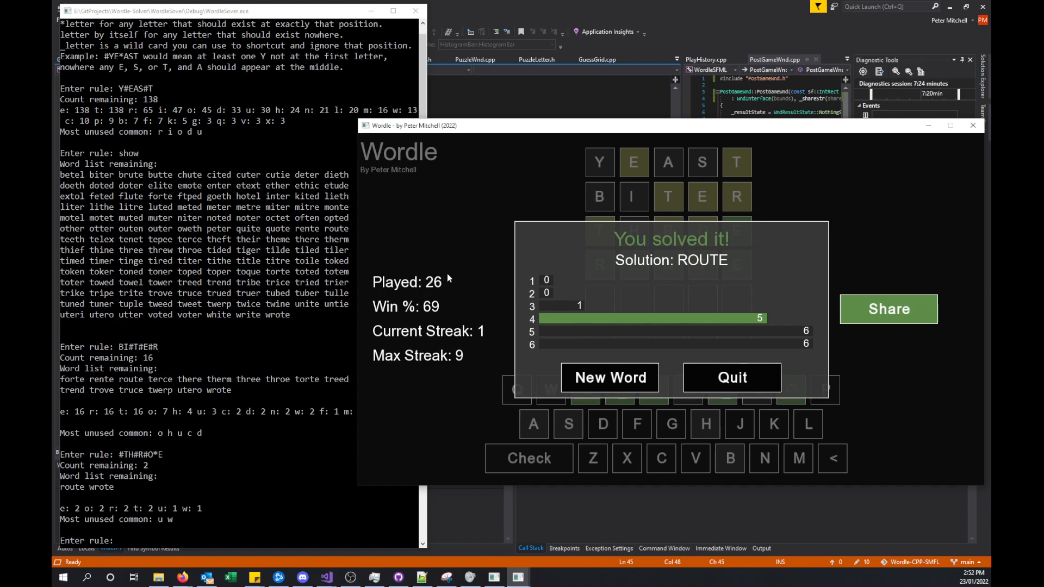
{"action": "mouse_move", "coordinate": [389, 317]}
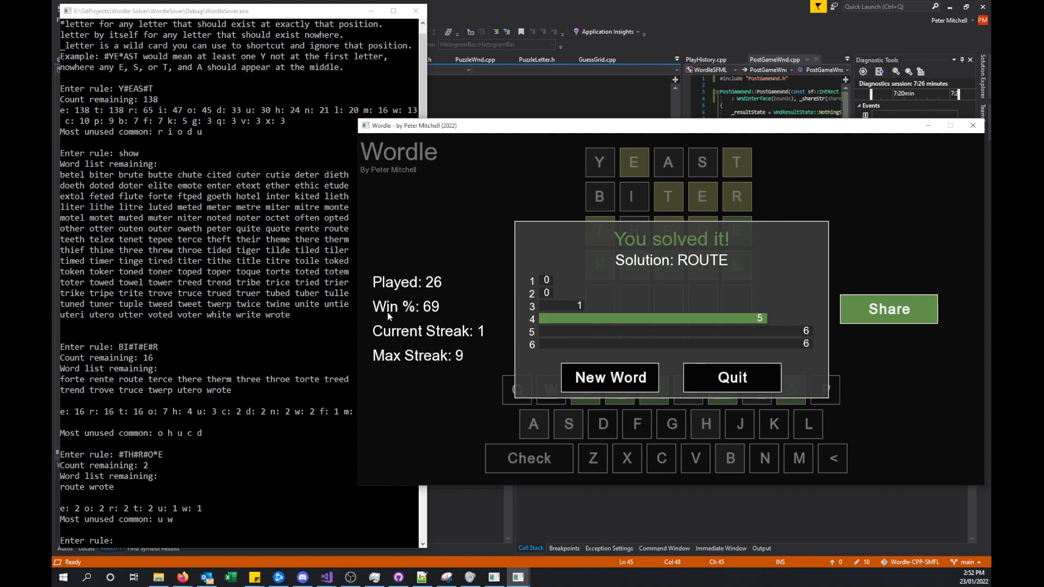
{"action": "mouse_move", "coordinate": [461, 305]}
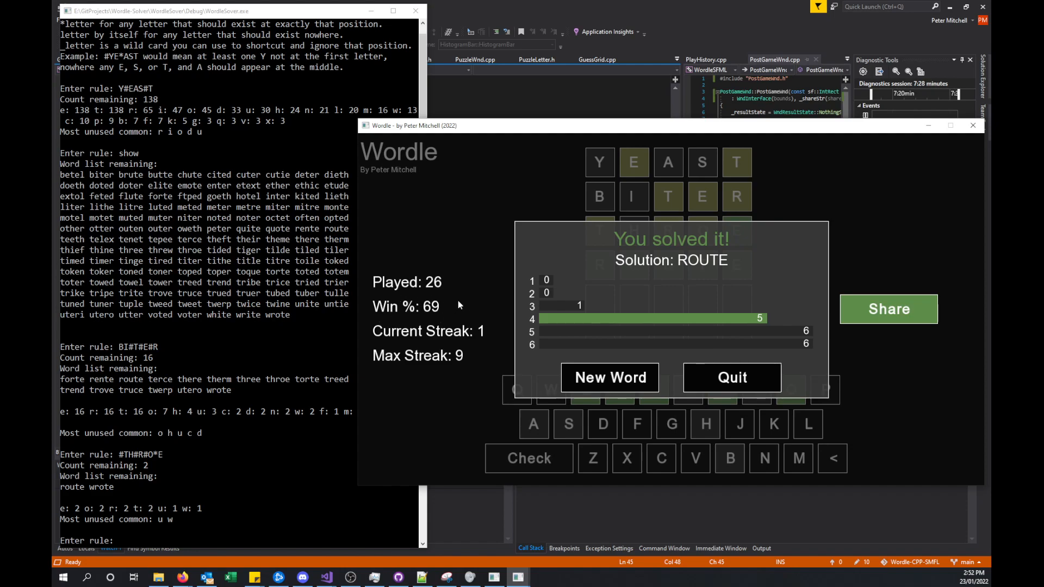
{"action": "mouse_move", "coordinate": [426, 311]}
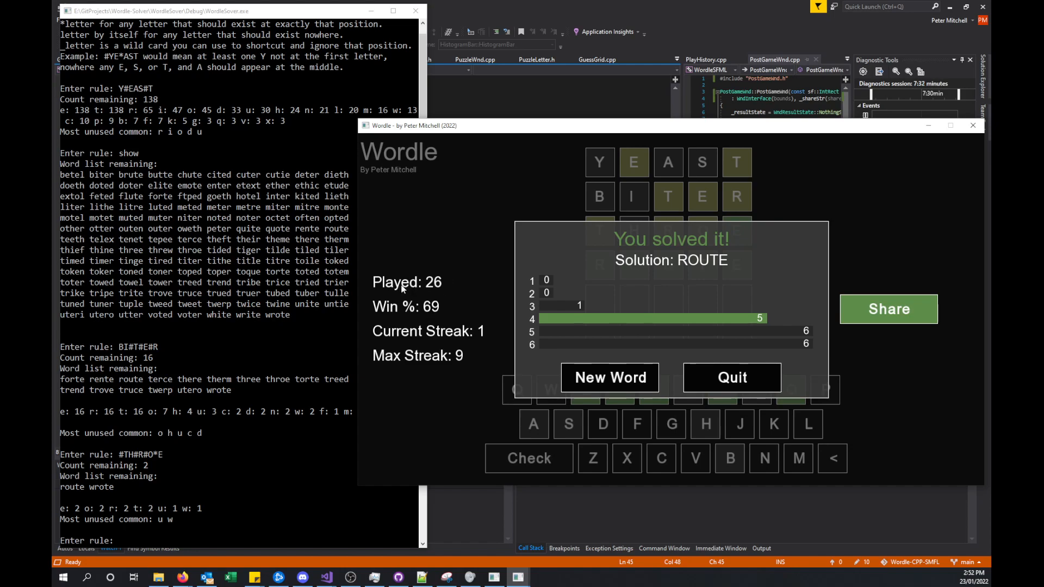
{"action": "mouse_move", "coordinate": [478, 278]}
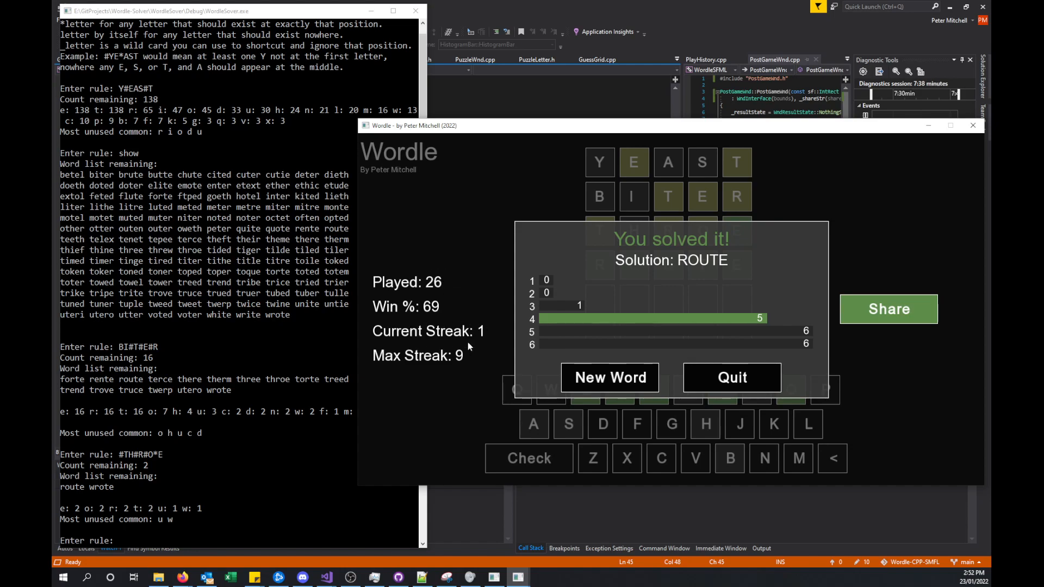
{"action": "mouse_move", "coordinate": [490, 333]}
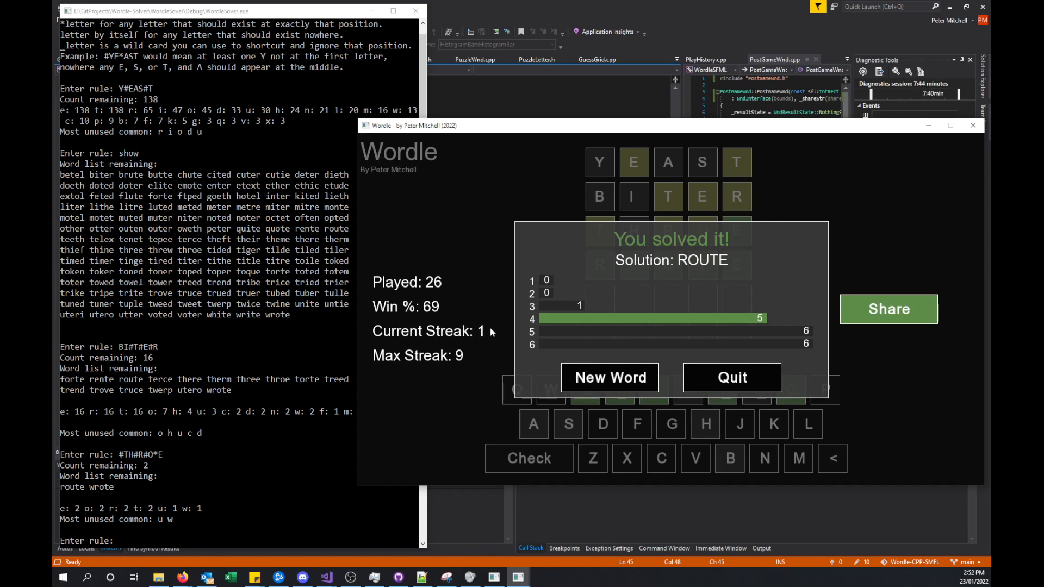
{"action": "mouse_move", "coordinate": [474, 363]}
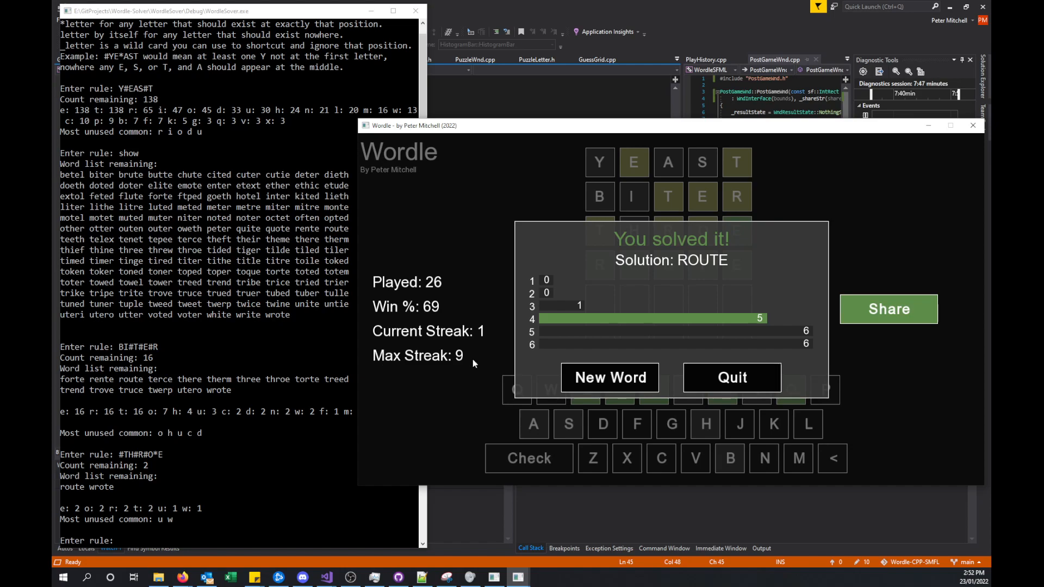
{"action": "mouse_move", "coordinate": [472, 370]}
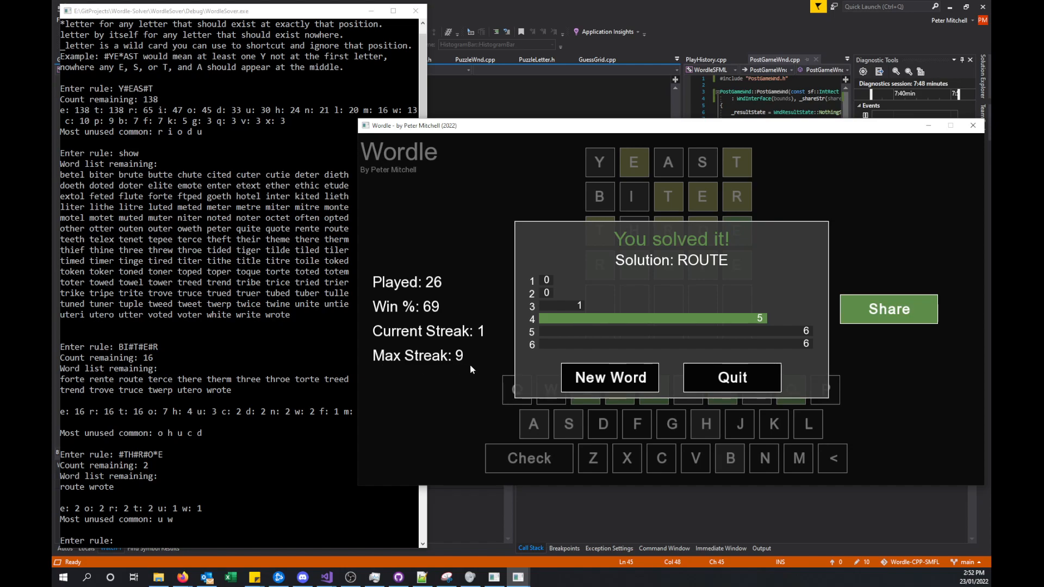
{"action": "mouse_move", "coordinate": [457, 372]}
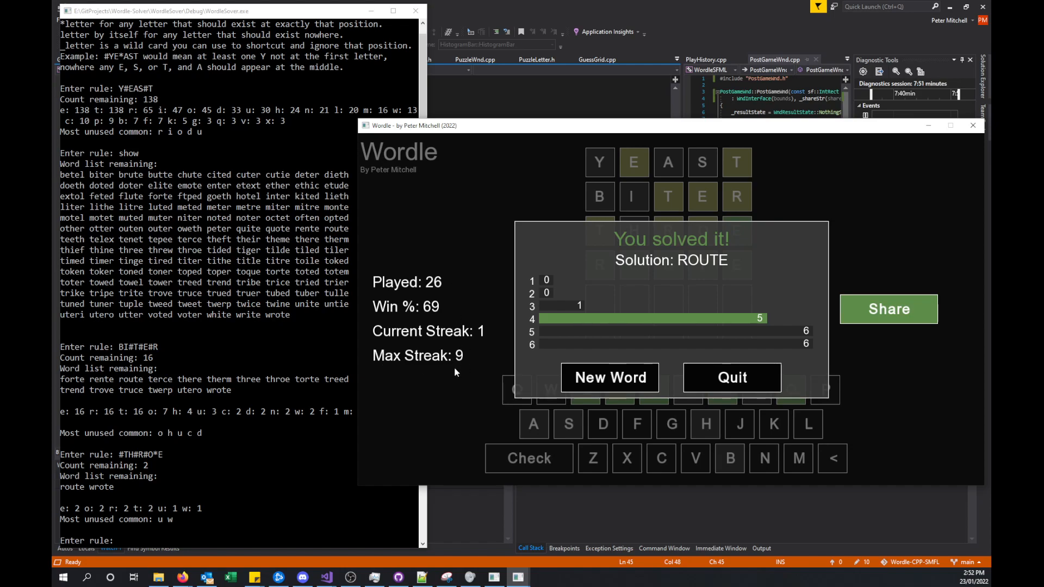
{"action": "mouse_move", "coordinate": [447, 356]}
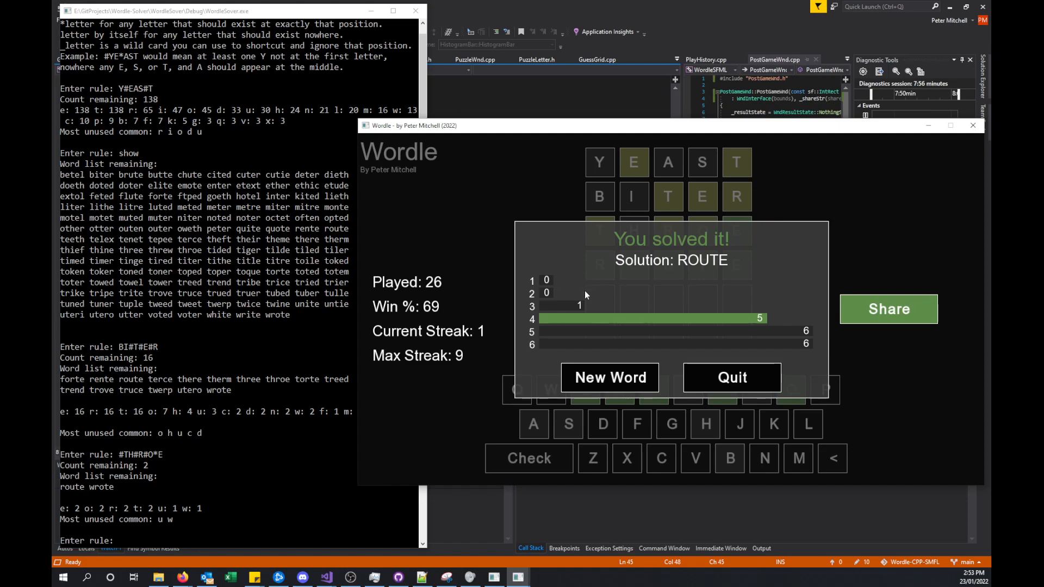
{"action": "mouse_move", "coordinate": [557, 278]}
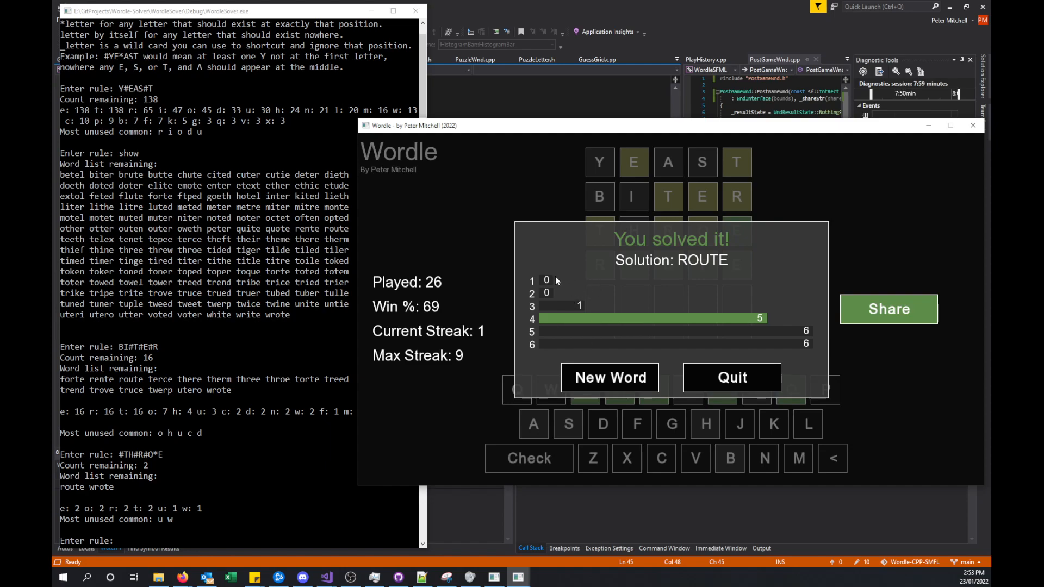
{"action": "mouse_move", "coordinate": [505, 324]}
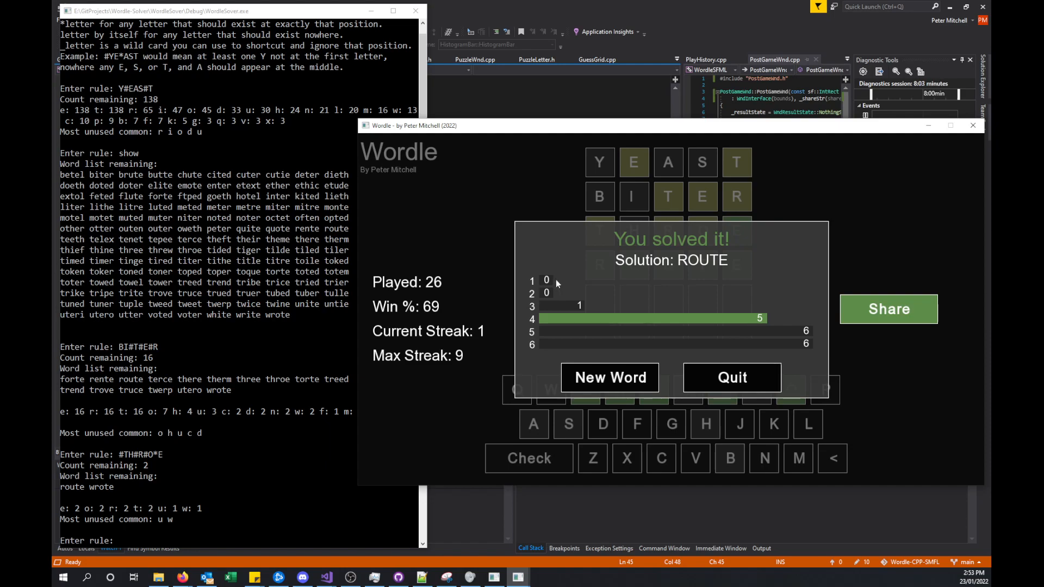
{"action": "mouse_move", "coordinate": [549, 300]}
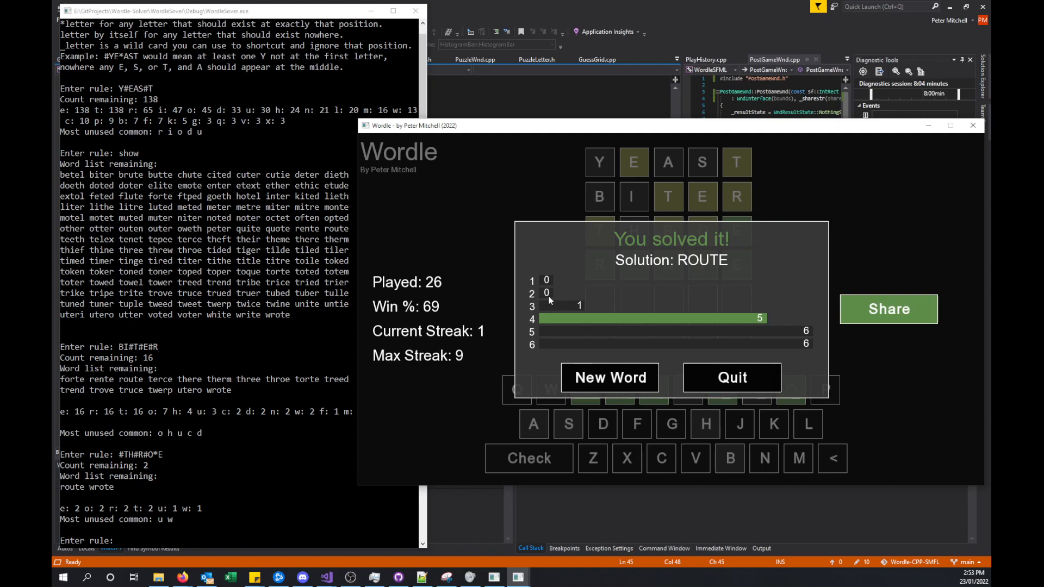
{"action": "mouse_move", "coordinate": [558, 297]}
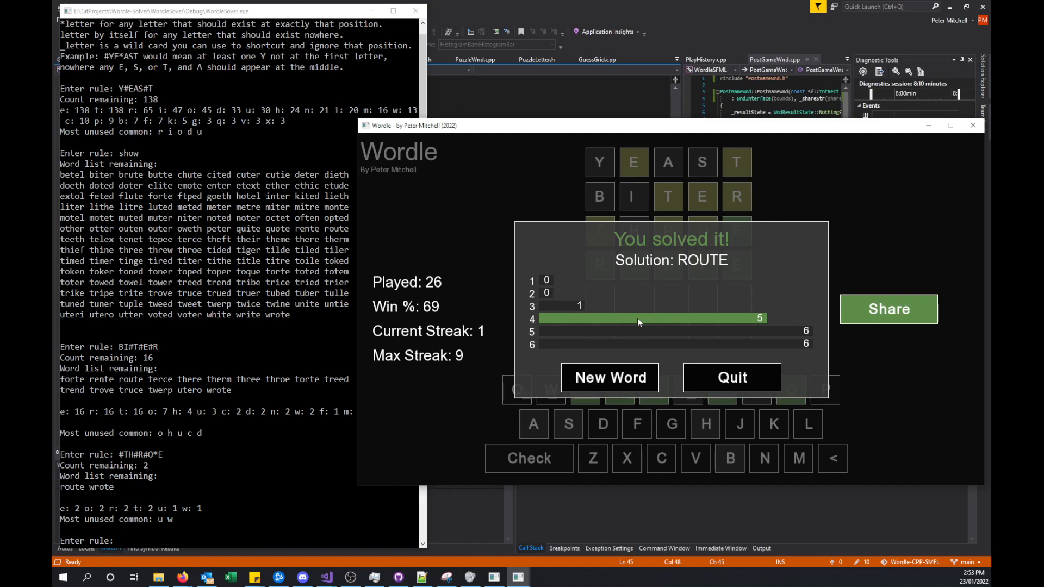
{"action": "mouse_move", "coordinate": [615, 348]}
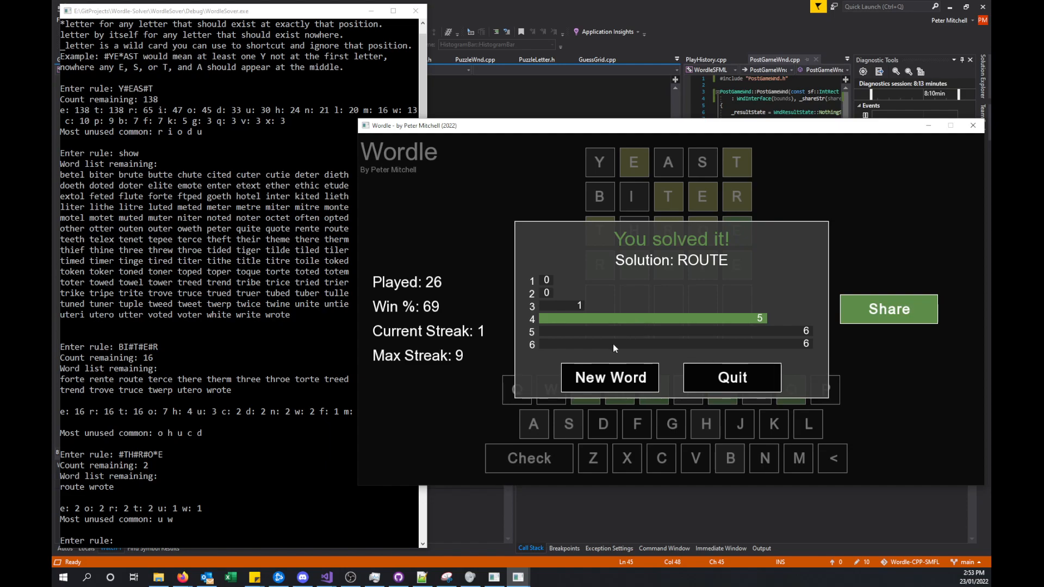
{"action": "mouse_move", "coordinate": [707, 341]}
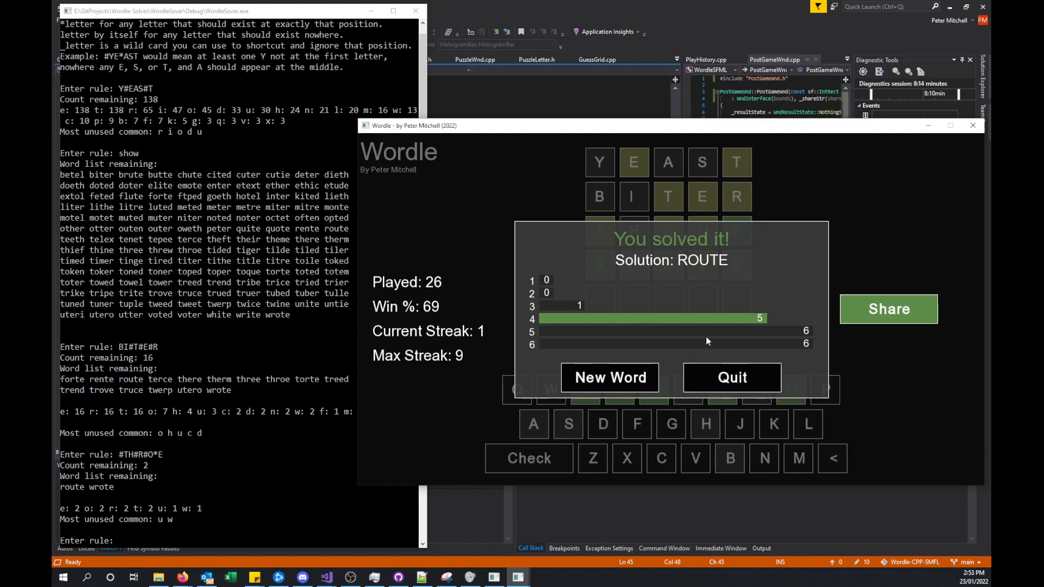
{"action": "mouse_move", "coordinate": [628, 335]}
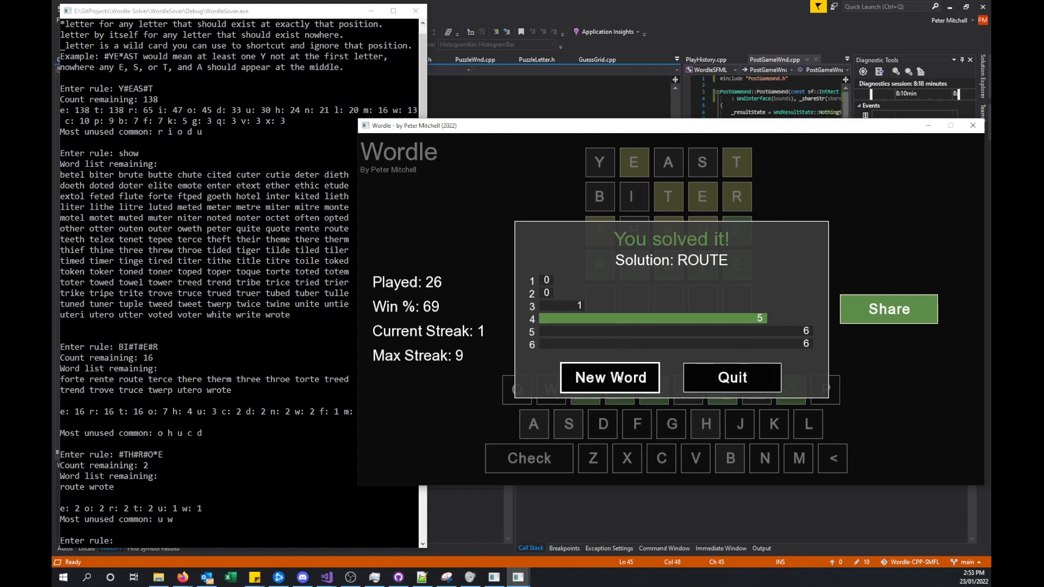
{"action": "mouse_move", "coordinate": [764, 385]}
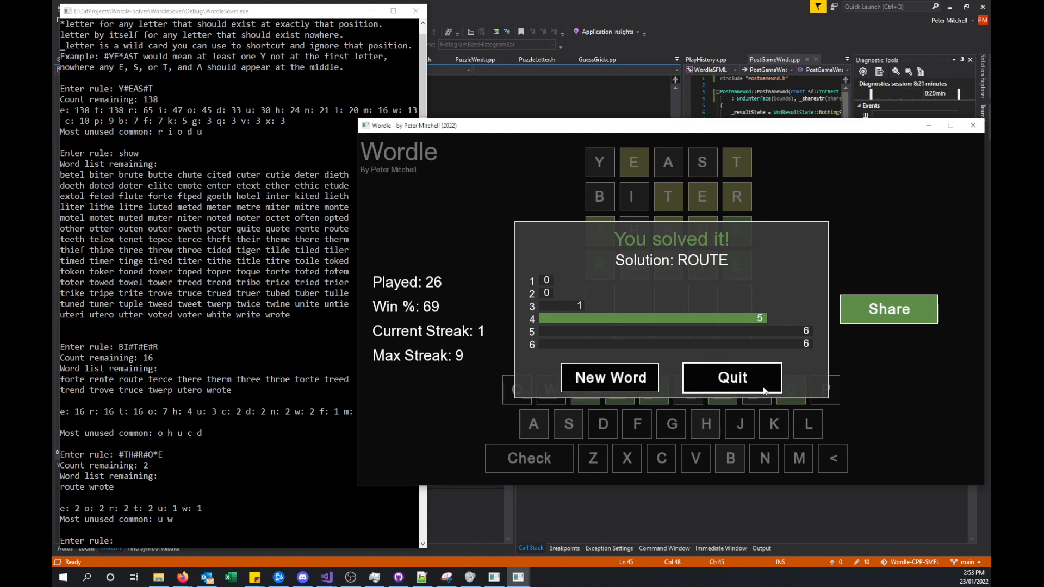
{"action": "mouse_move", "coordinate": [888, 317]}
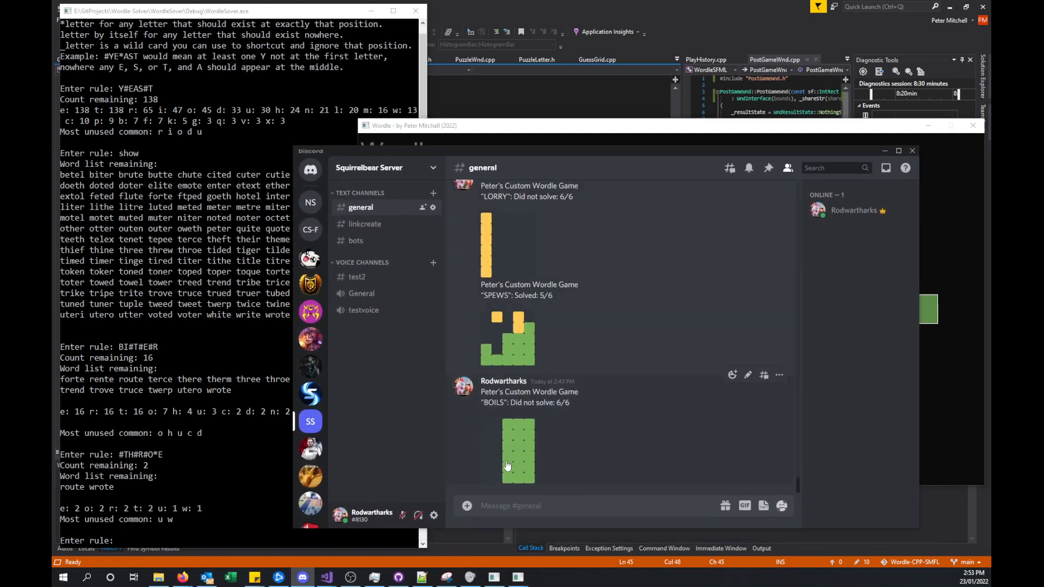
Post the ROUTE 4/6 result in #general and select the word ROUTE
{"action": "scroll", "scroll_direction": "down", "scroll_amount": 3}
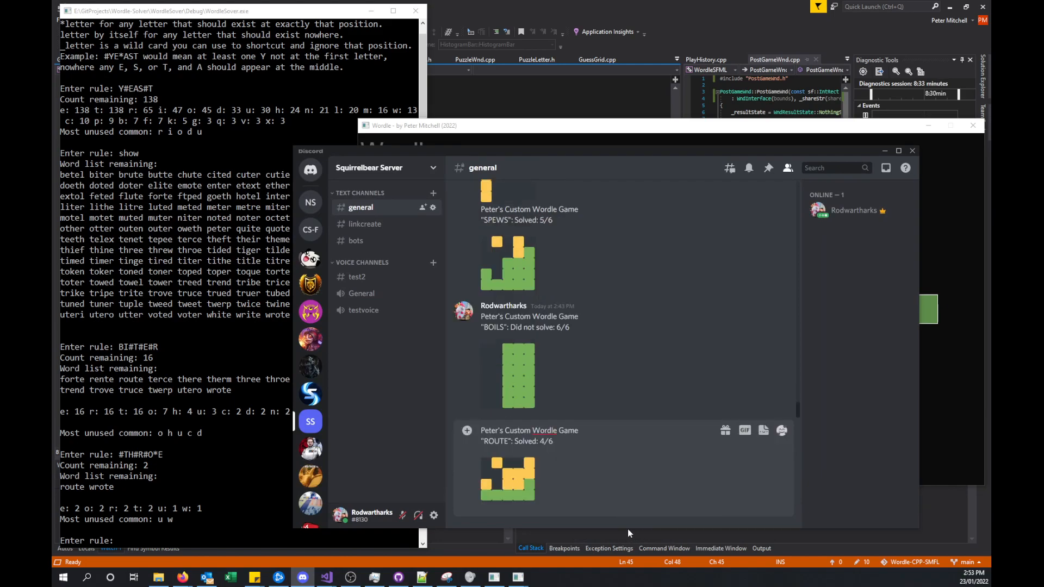
{"action": "scroll", "scroll_direction": "down", "scroll_amount": 3}
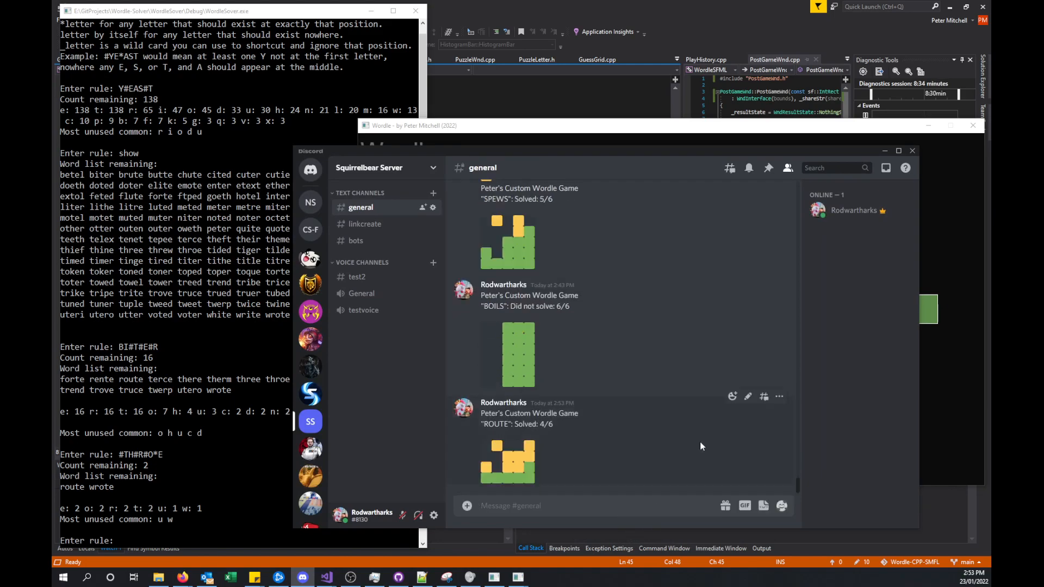
{"action": "mouse_move", "coordinate": [565, 413]}
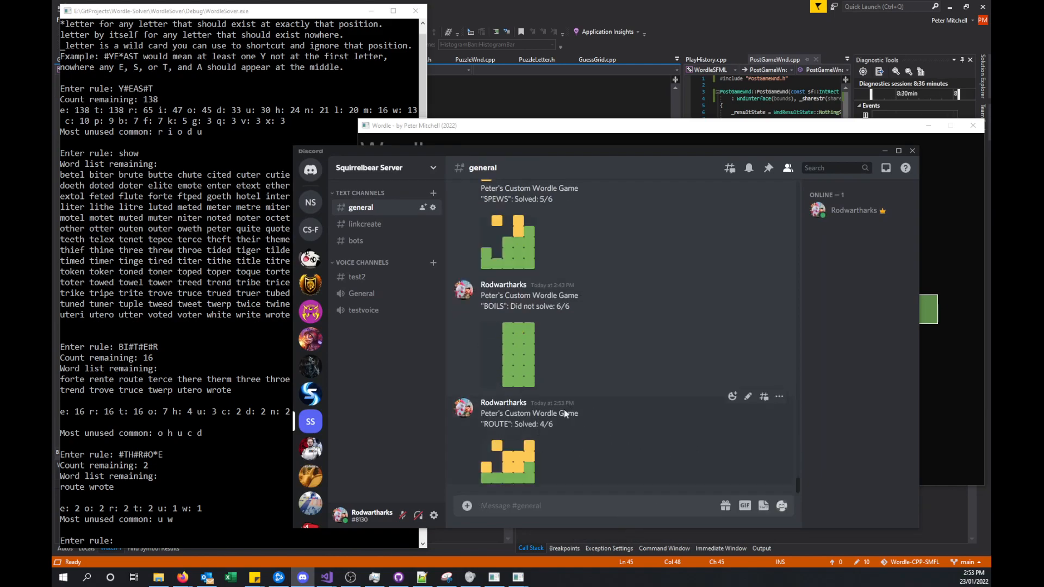
{"action": "mouse_move", "coordinate": [523, 446]}
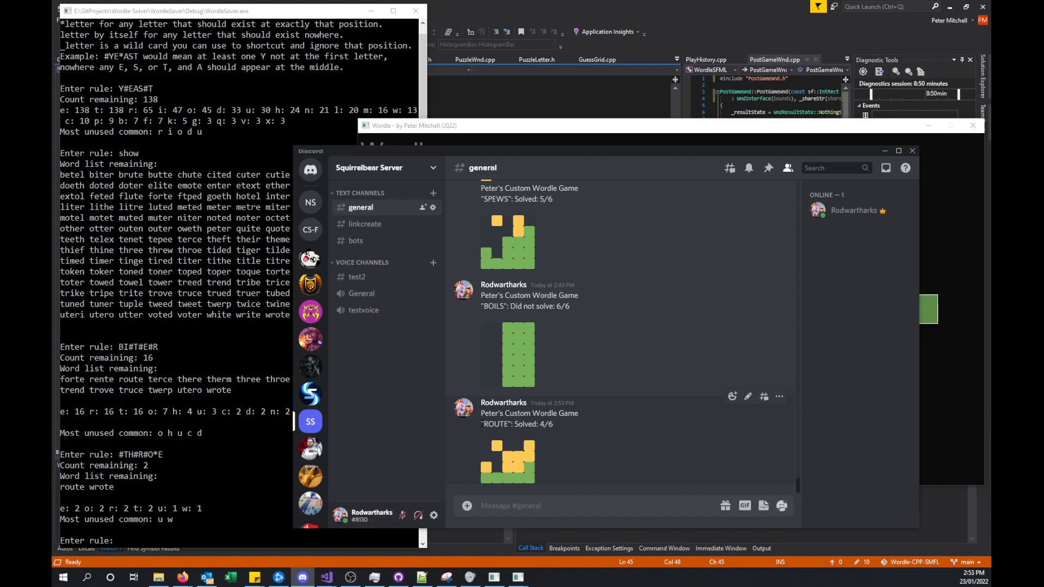
{"action": "double_click", "coordinate": [496, 424]}
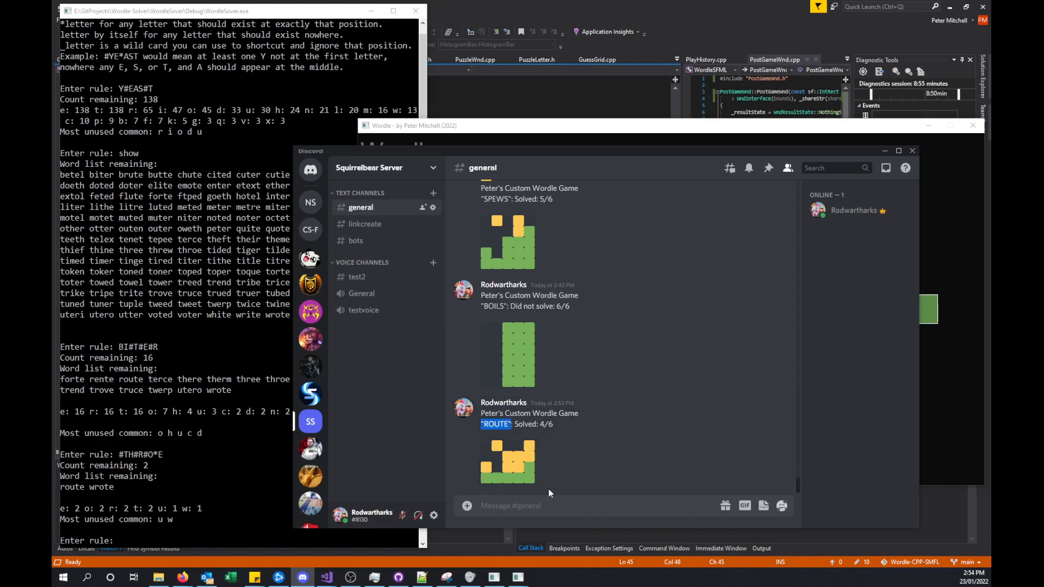
{"action": "mouse_move", "coordinate": [598, 452]}
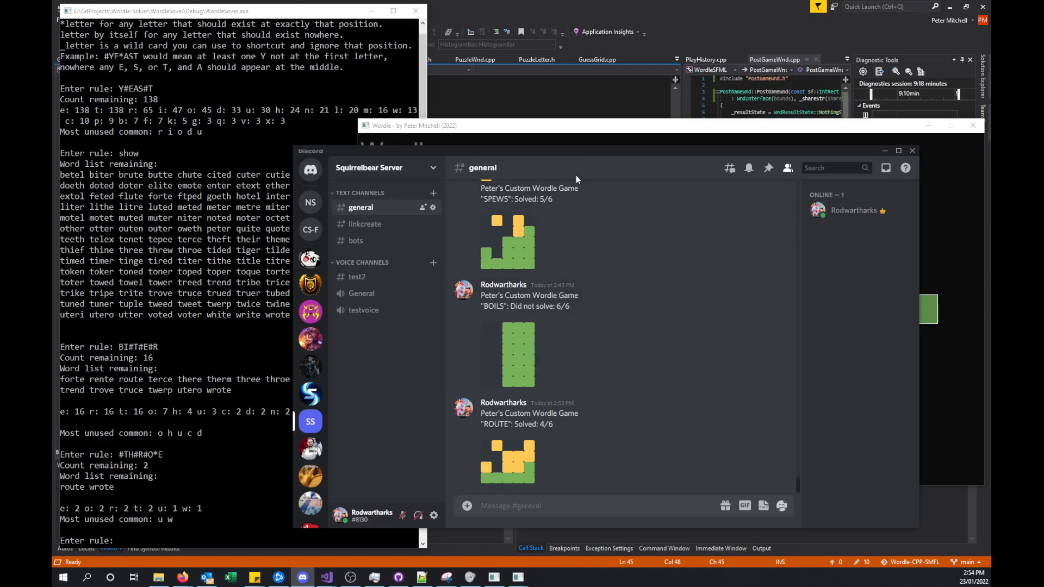
{"action": "mouse_move", "coordinate": [569, 156]}
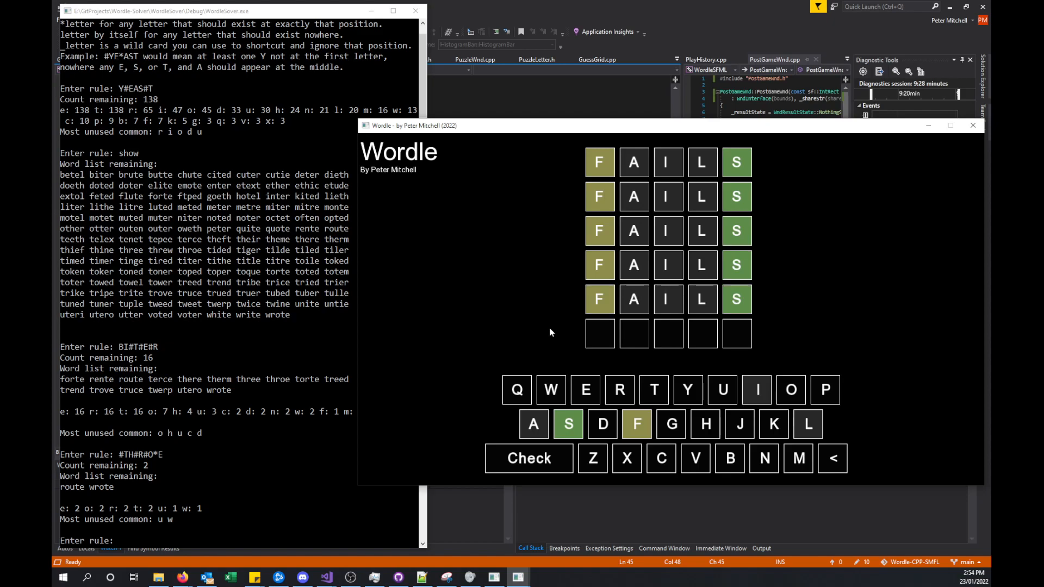
End the round of repeated FAILS guesses, revealing the answer BEEFS
{"action": "left_click", "coordinate": [529, 457]}
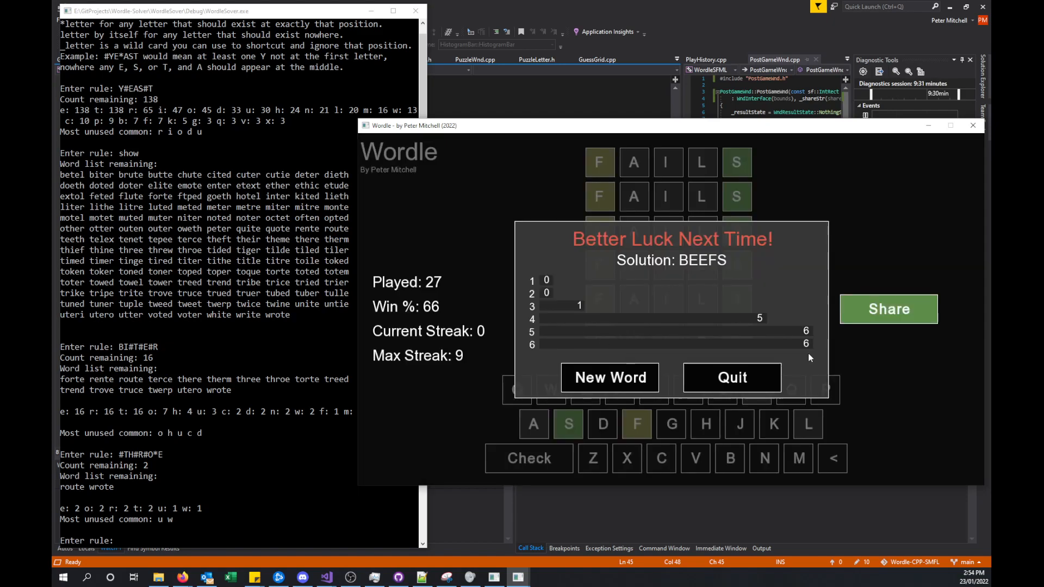
{"action": "mouse_move", "coordinate": [569, 272]}
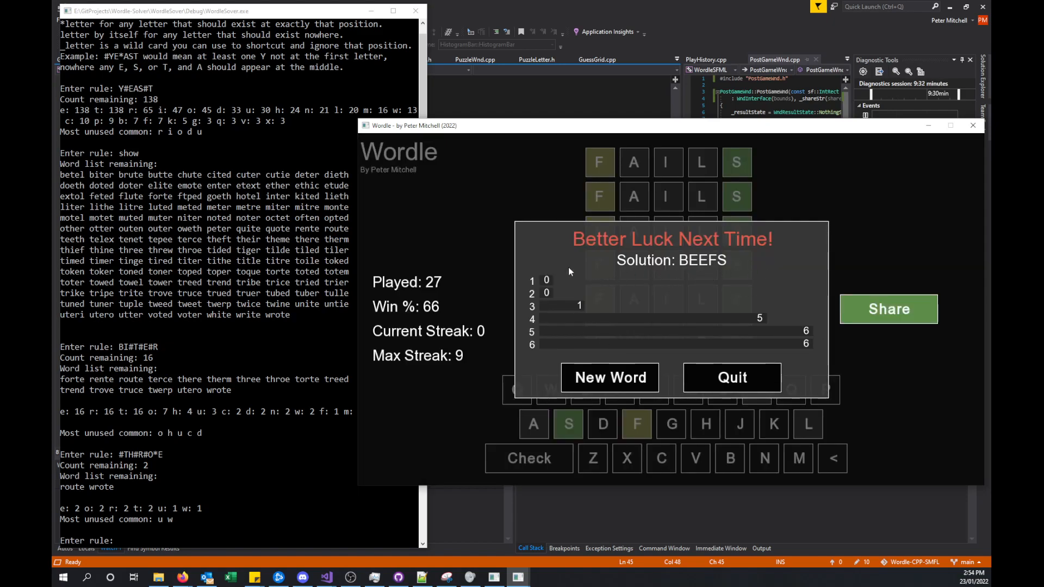
{"action": "mouse_move", "coordinate": [578, 315]}
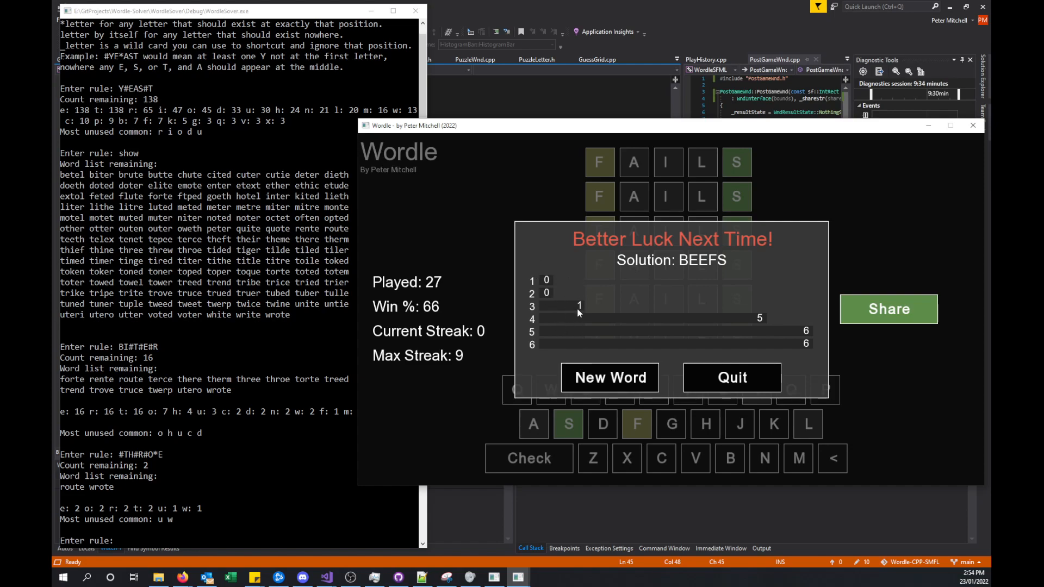
{"action": "mouse_move", "coordinate": [587, 285]}
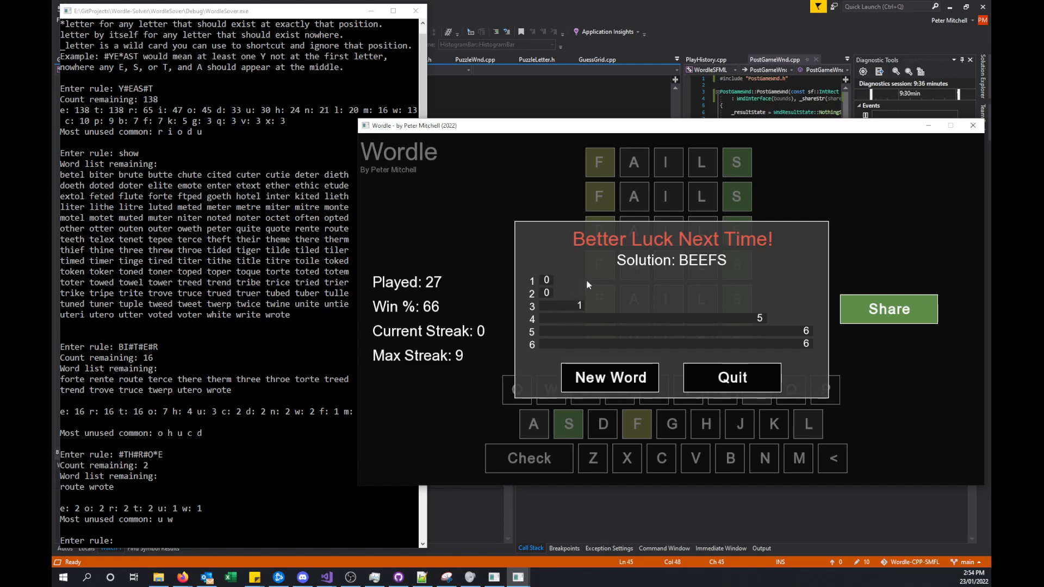
{"action": "mouse_move", "coordinate": [745, 354]}
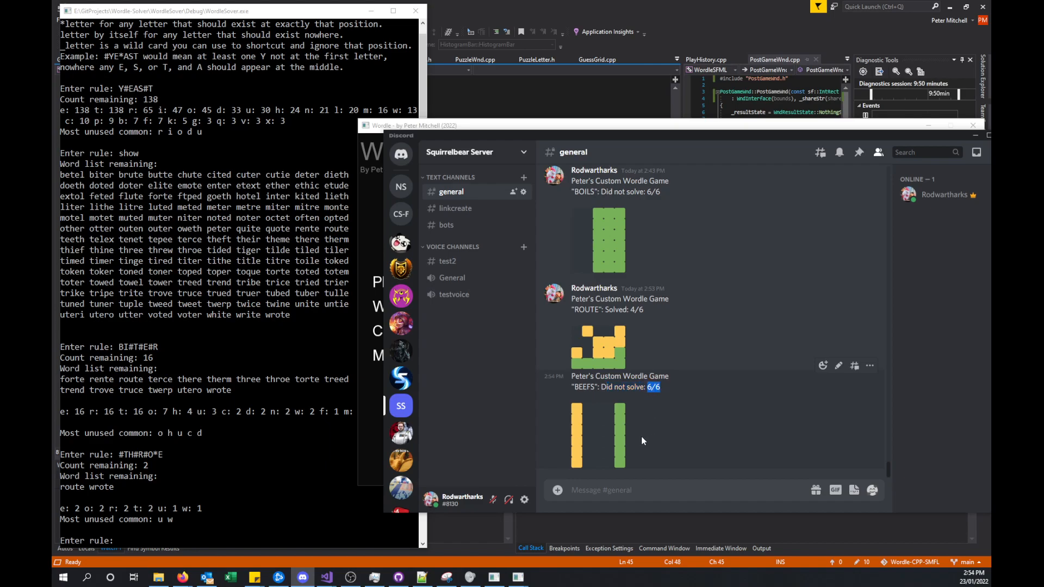
{"action": "mouse_move", "coordinate": [621, 435]}
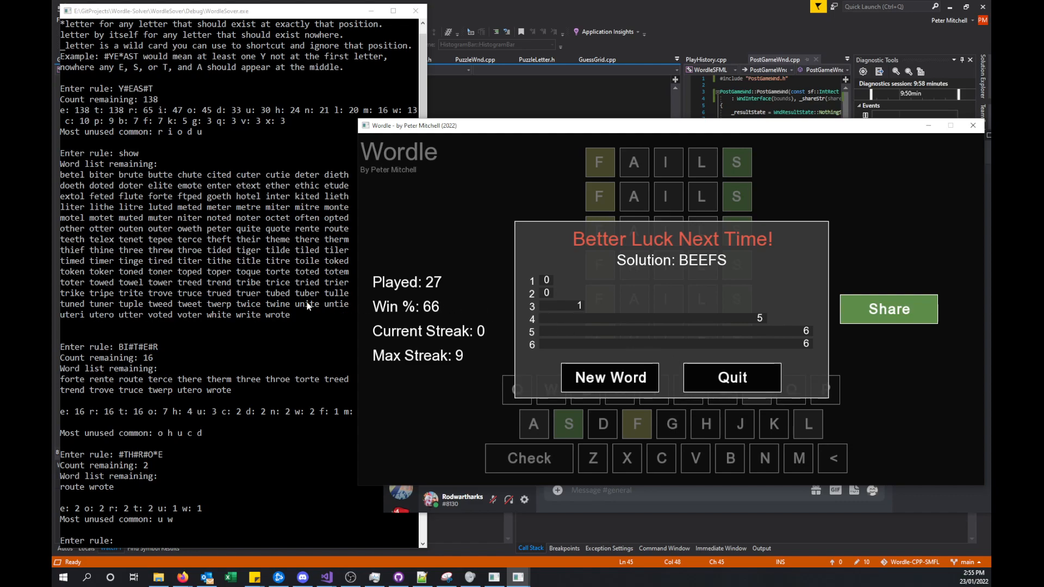
{"action": "mouse_move", "coordinate": [278, 371]}
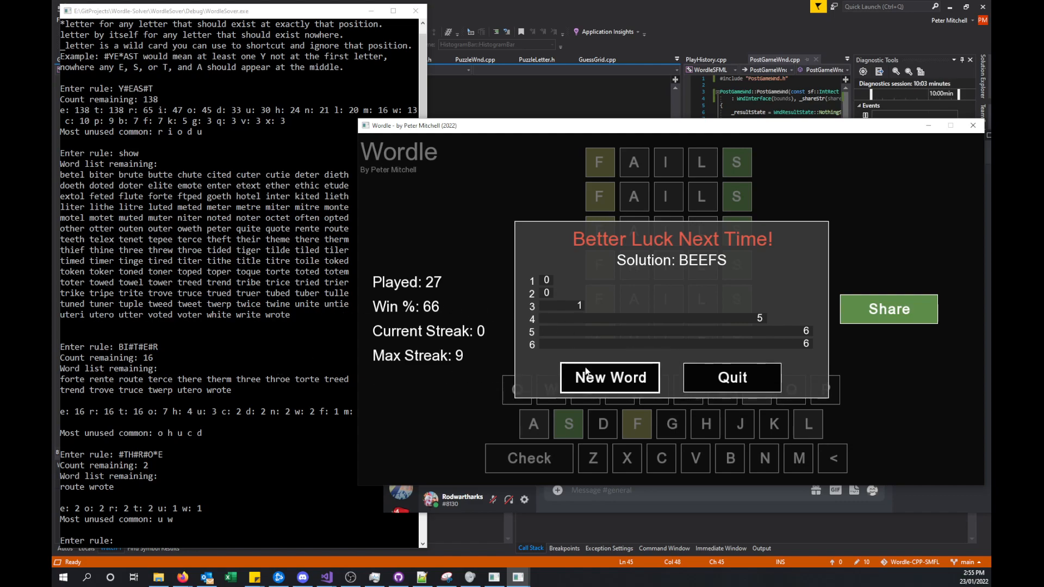
Start a new puzzle and run resetdb to reload the solver's 5757 words
{"action": "left_click", "coordinate": [609, 378]}
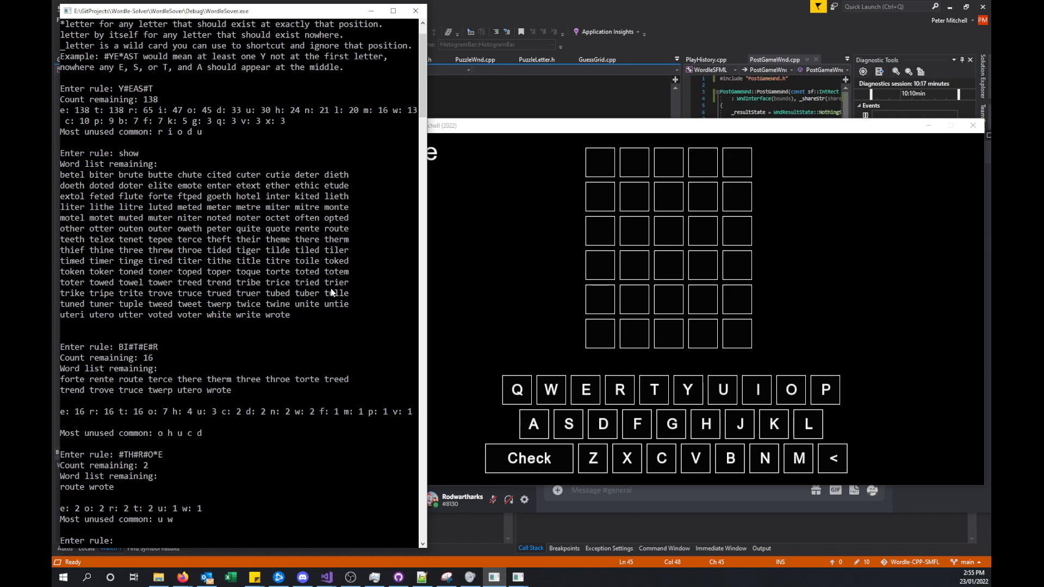
{"action": "type", "text": "r"}
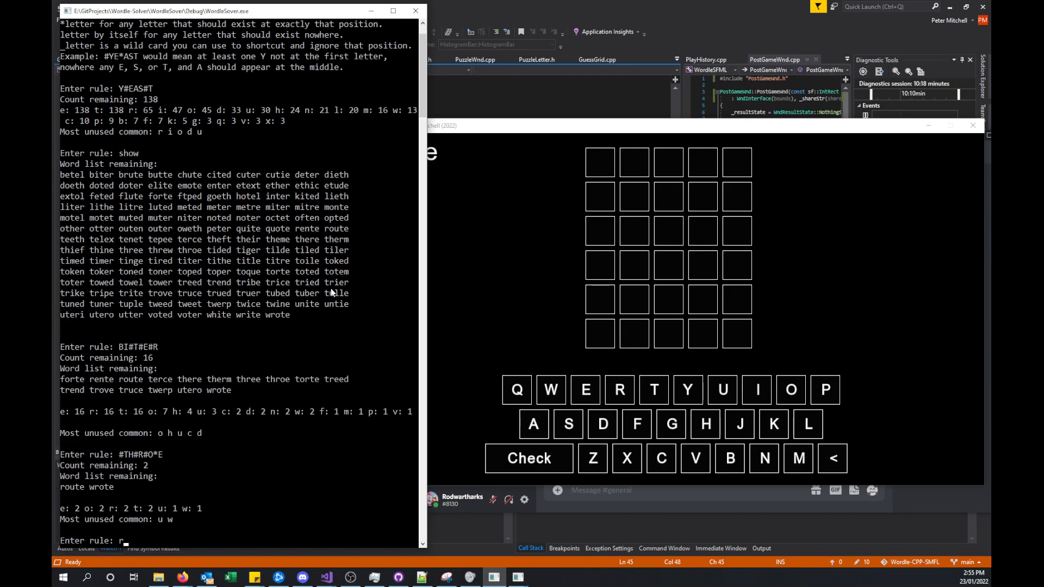
{"action": "type", "text": "resetdb"}
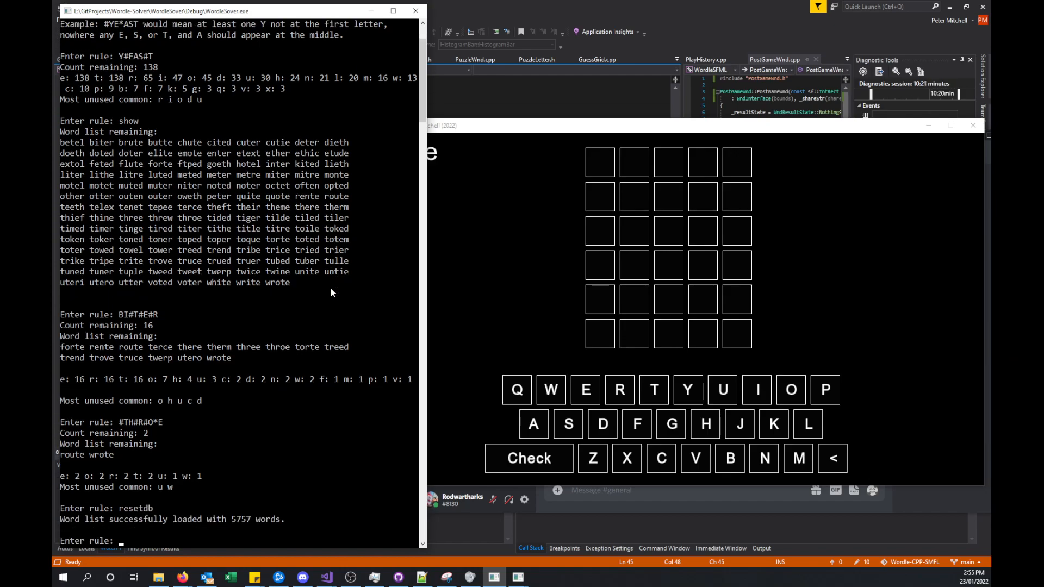
{"action": "mouse_move", "coordinate": [304, 531]}
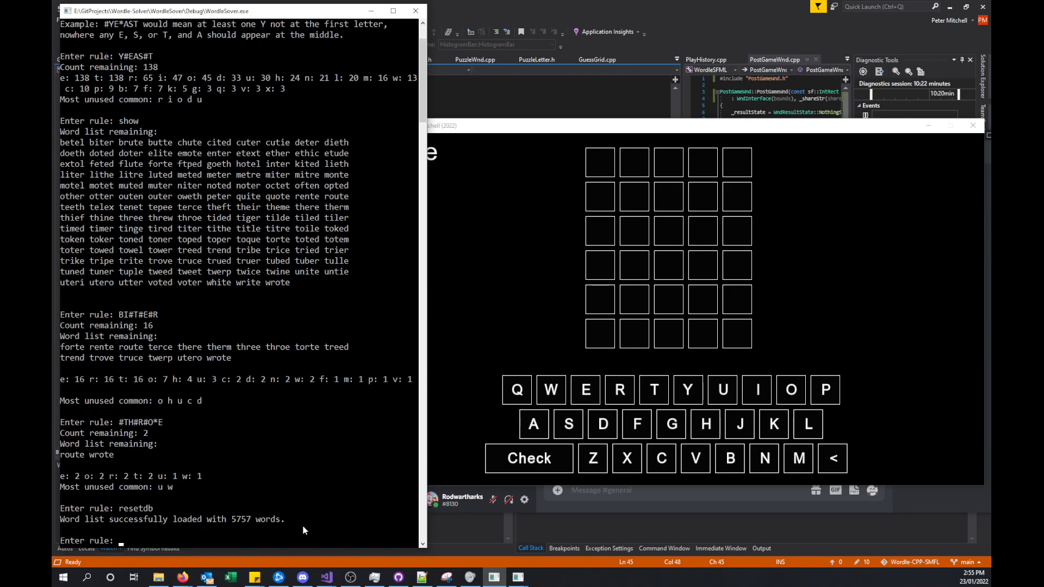
{"action": "mouse_move", "coordinate": [260, 512]}
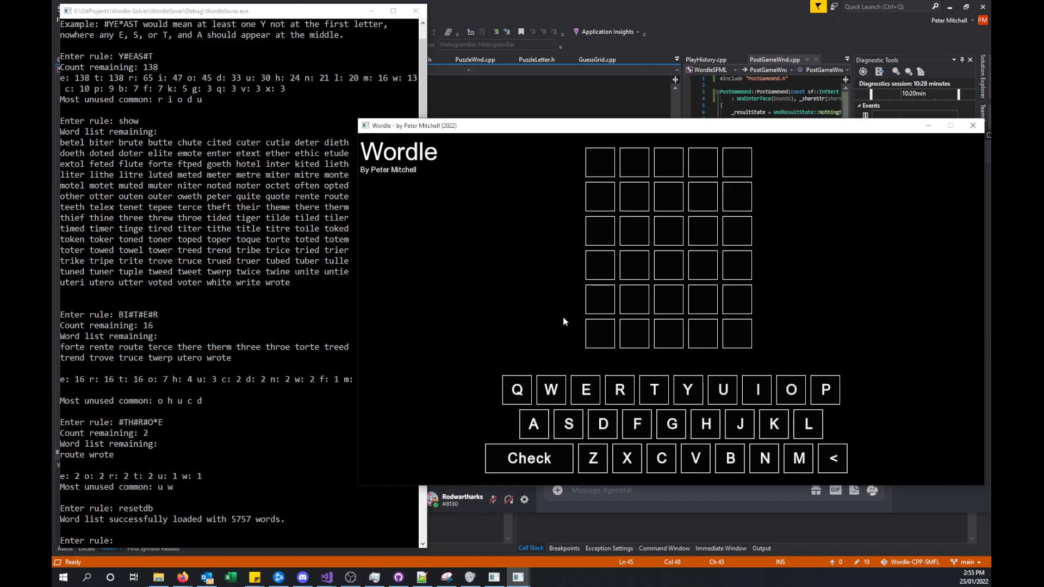
Guess YEAST and enter its solver rule Y*E*AS#T
{"action": "left_click", "coordinate": [528, 458]}
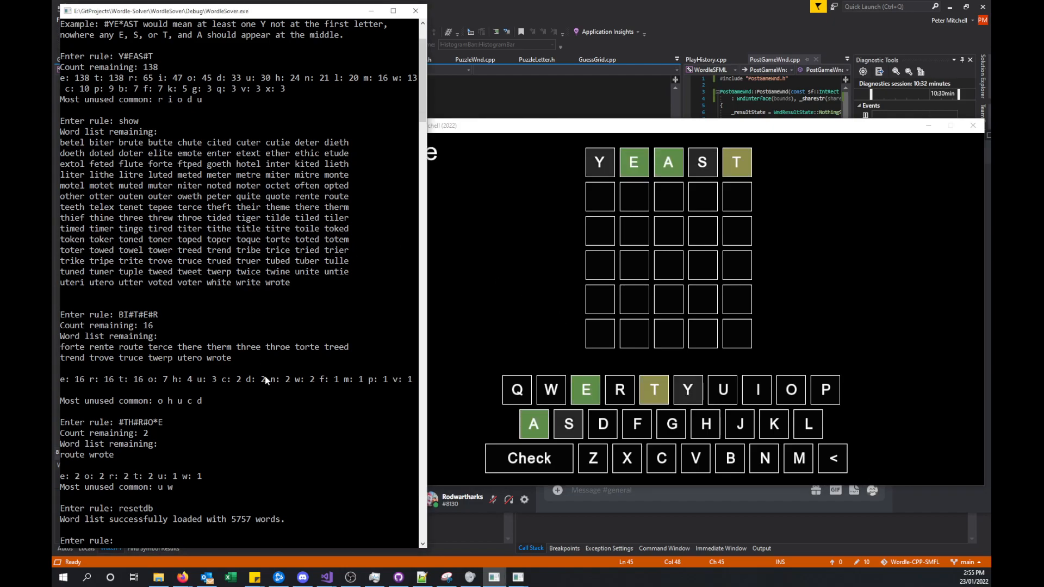
{"action": "type", "text": "Y*"}
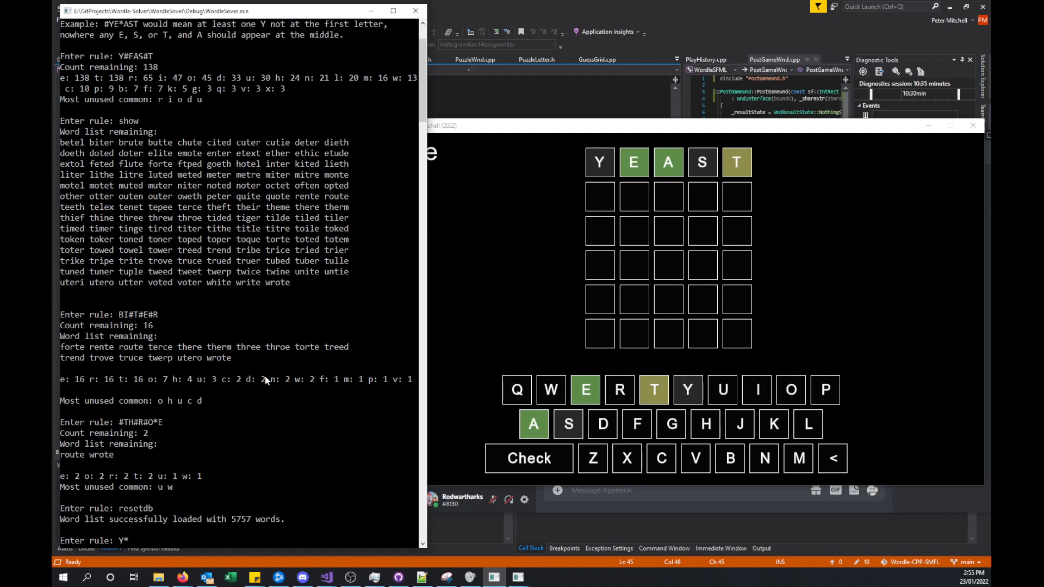
{"action": "type", "text": "*E*AS#T"}
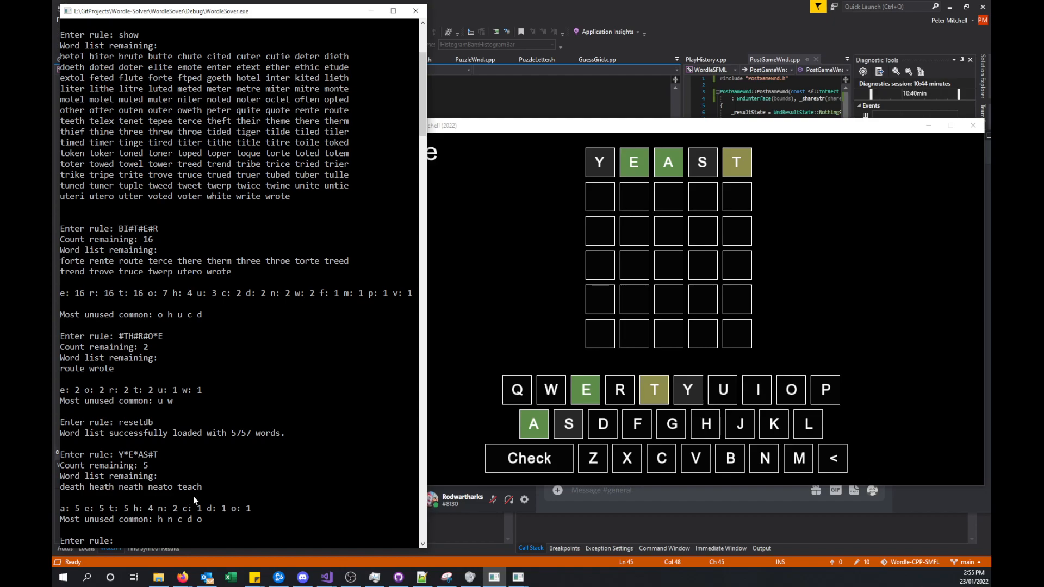
{"action": "mouse_move", "coordinate": [508, 284]}
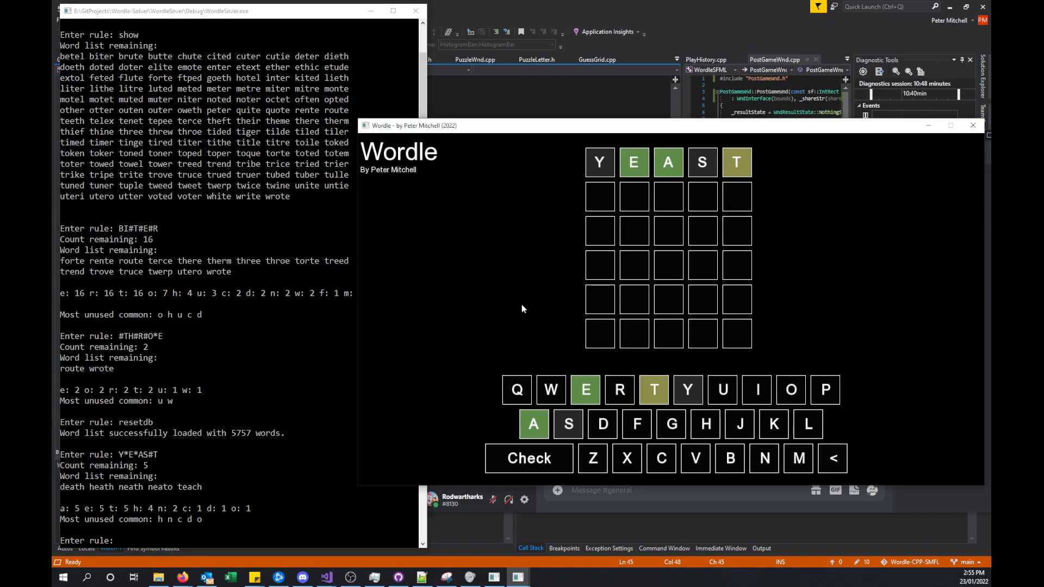
Guess TEACH and enter its solver rule #T__CH, leaving only neato
{"action": "left_click", "coordinate": [529, 458]}
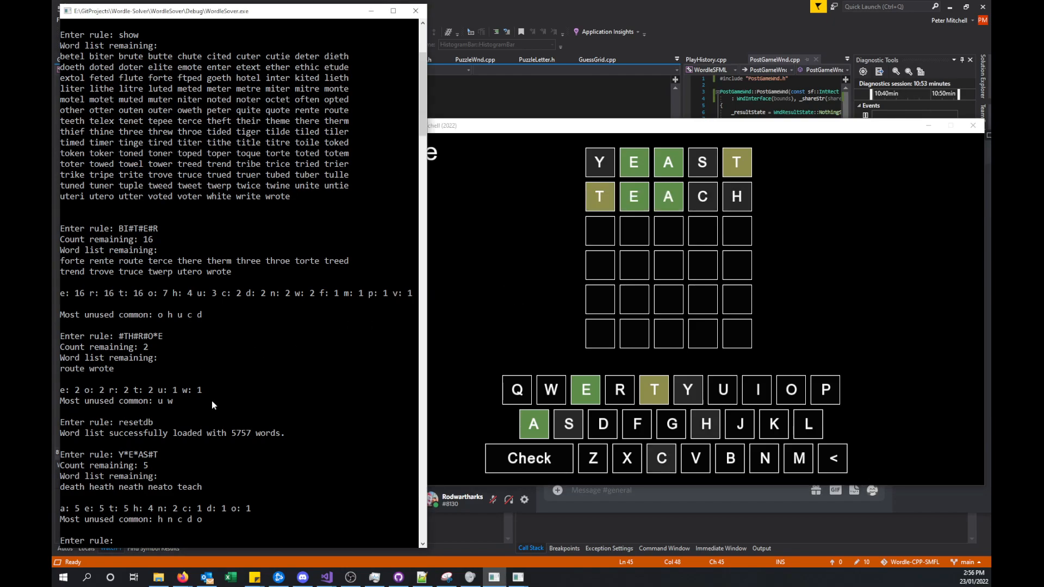
{"action": "type", "text": "#T"}
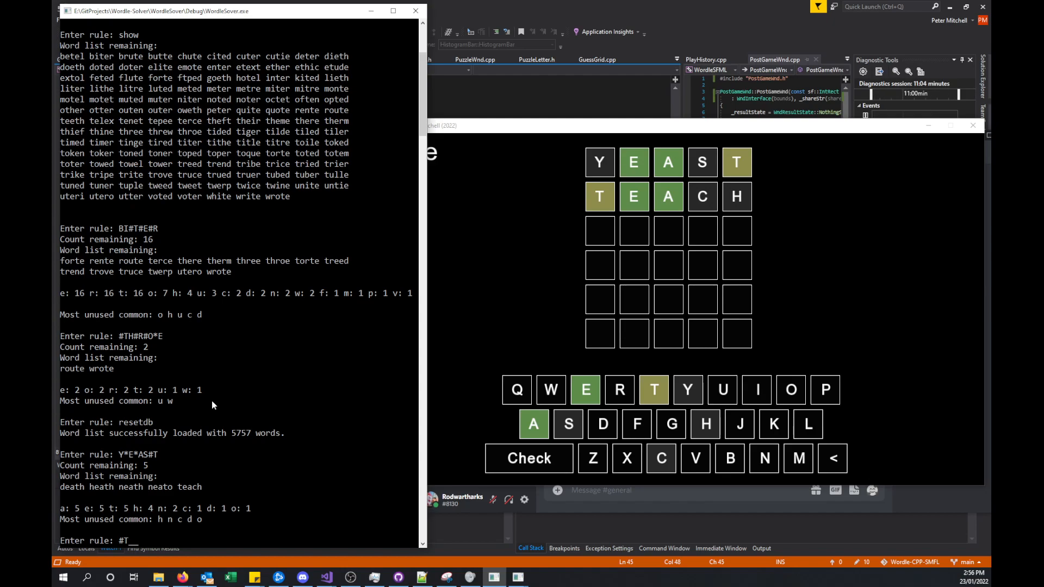
{"action": "type", "text": "CH"}
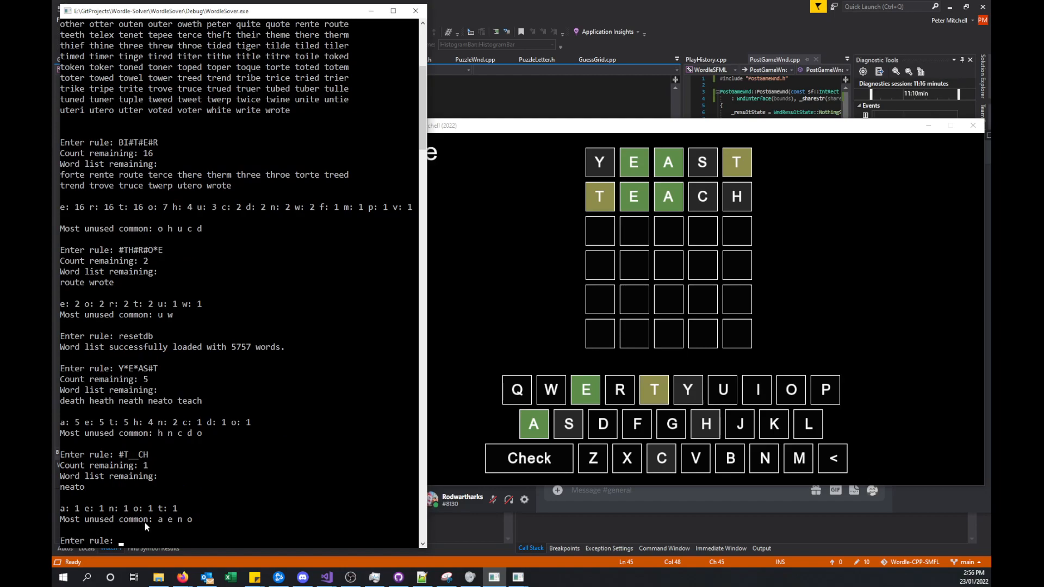
{"action": "mouse_move", "coordinate": [181, 450]}
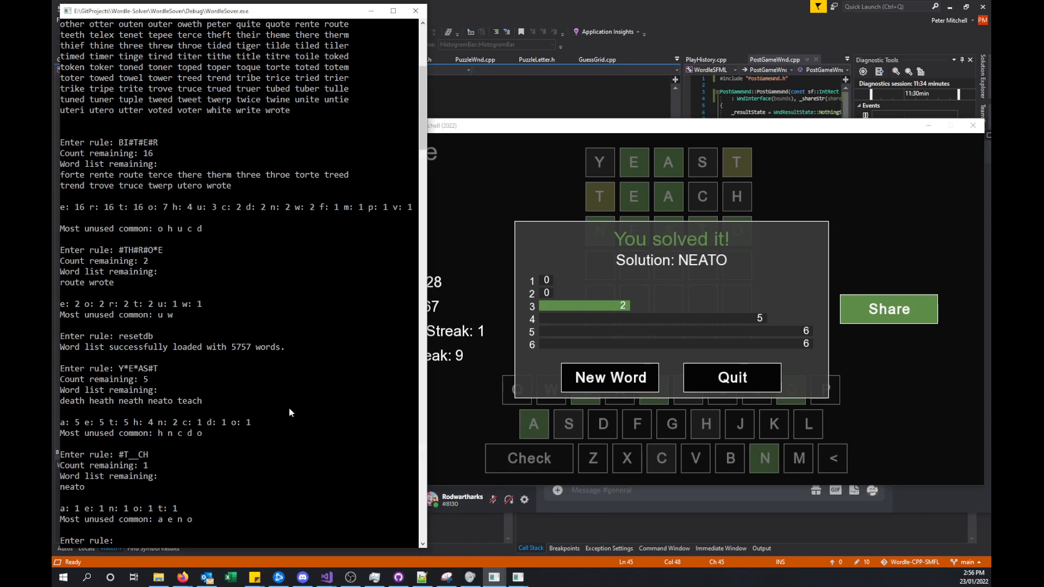
Run showrules, show, letters and help to list rules, neato, letter counts and syntax
{"action": "type", "text": "showrules"}
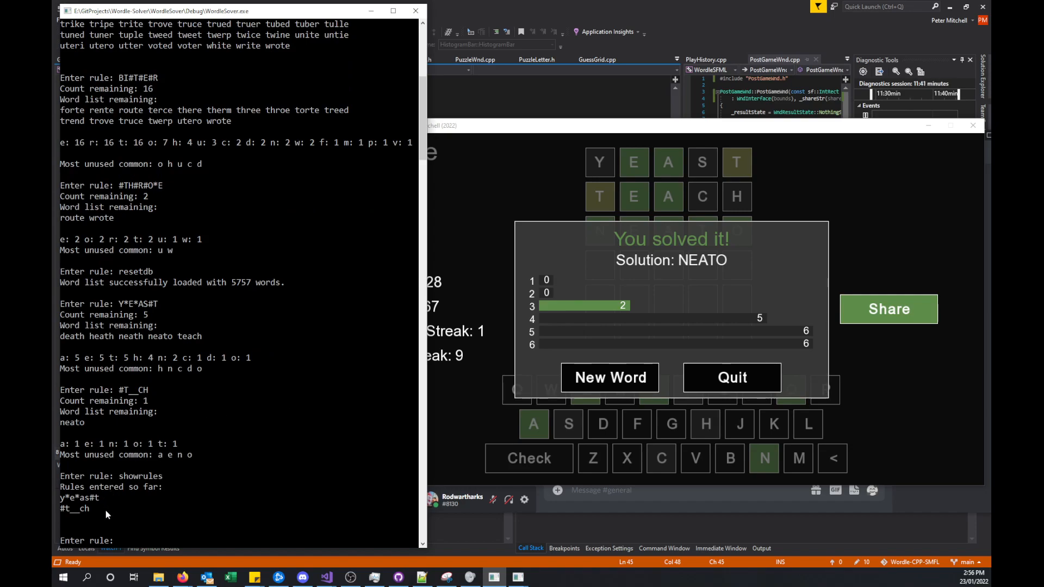
{"action": "mouse_move", "coordinate": [124, 513]}
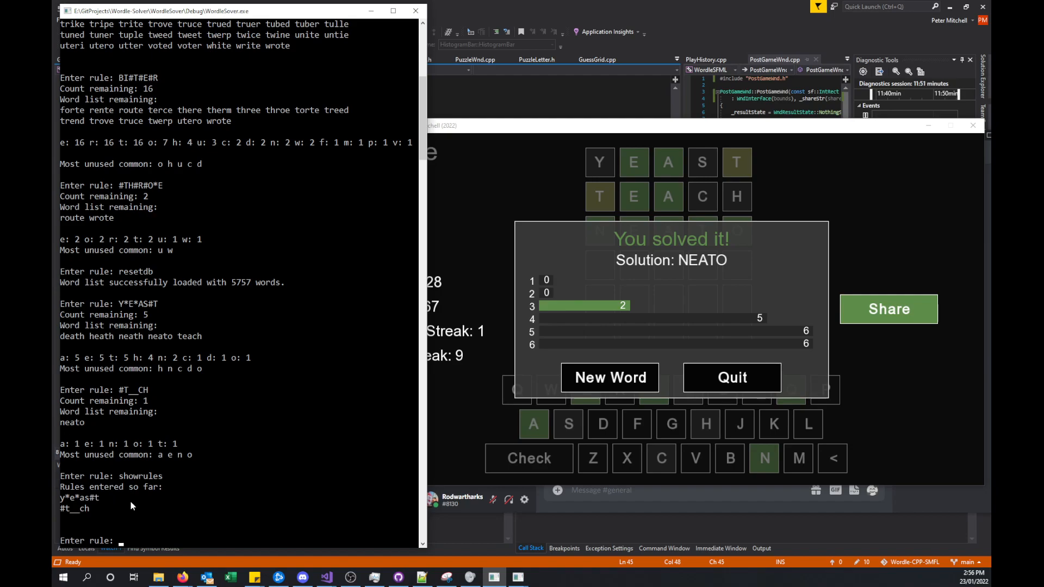
{"action": "mouse_move", "coordinate": [244, 499]}
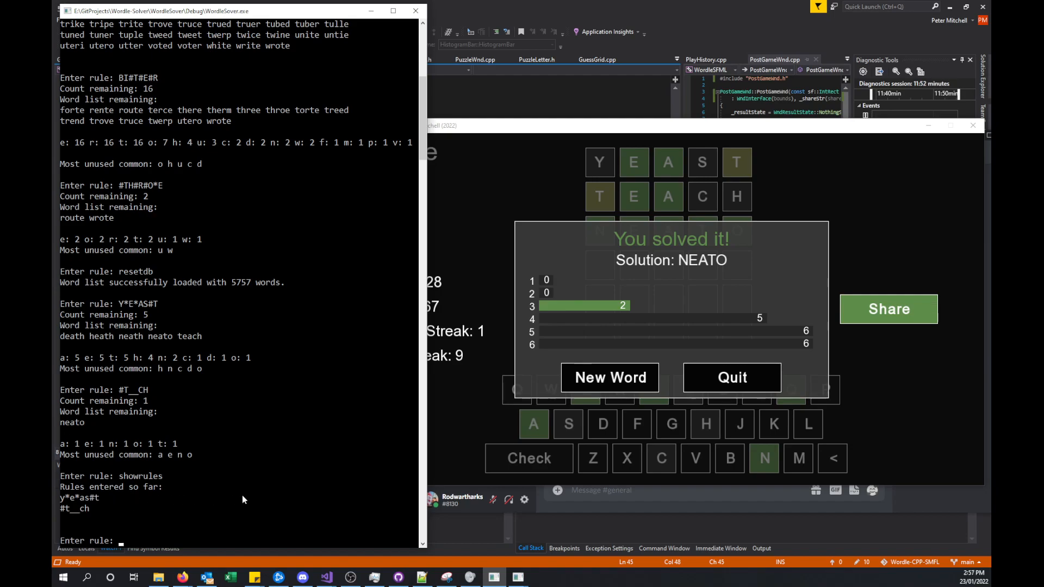
{"action": "type", "text": "show"}
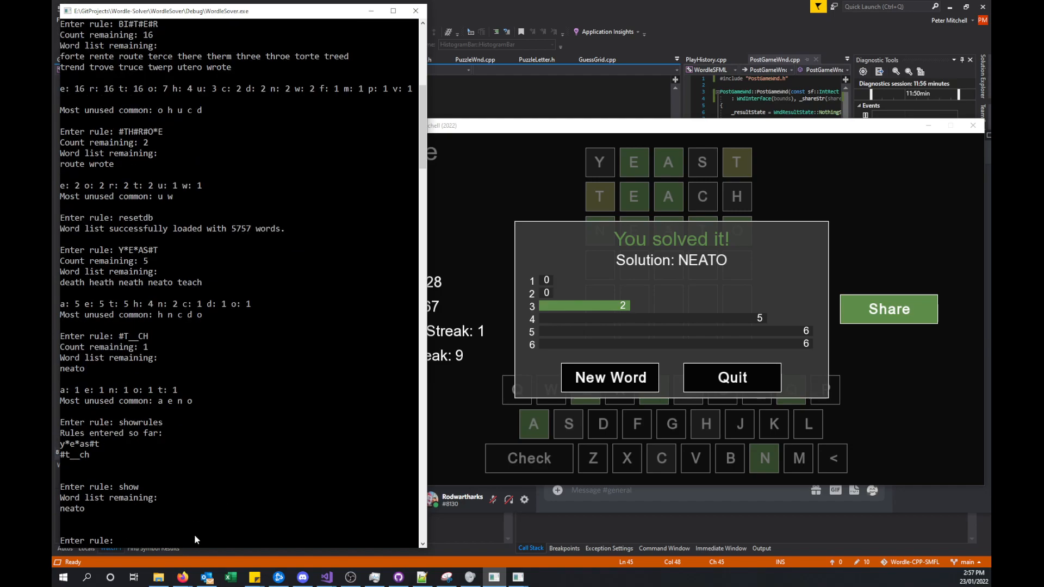
{"action": "mouse_move", "coordinate": [451, 490]}
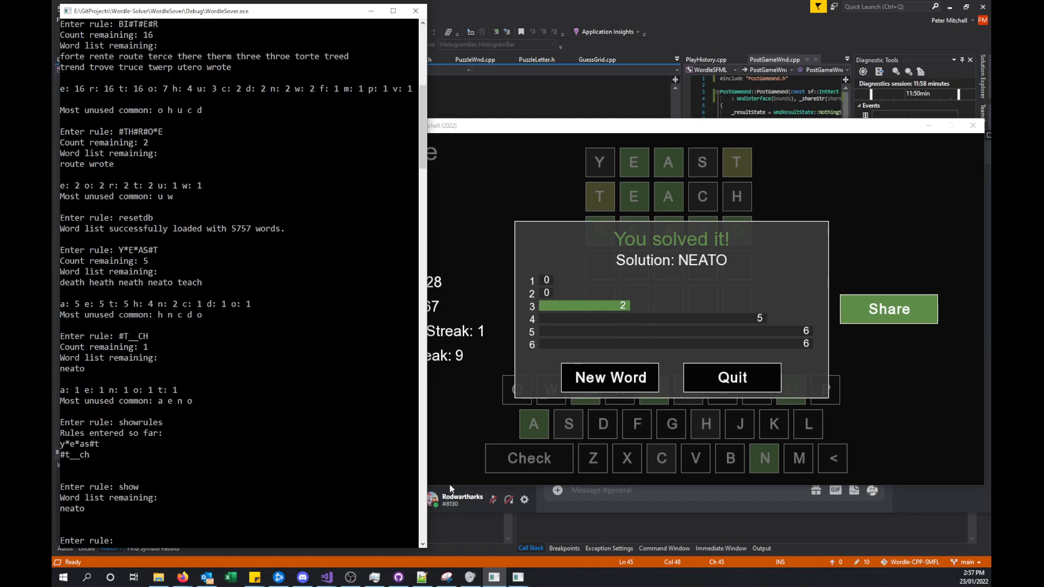
{"action": "type", "text": "letters"}
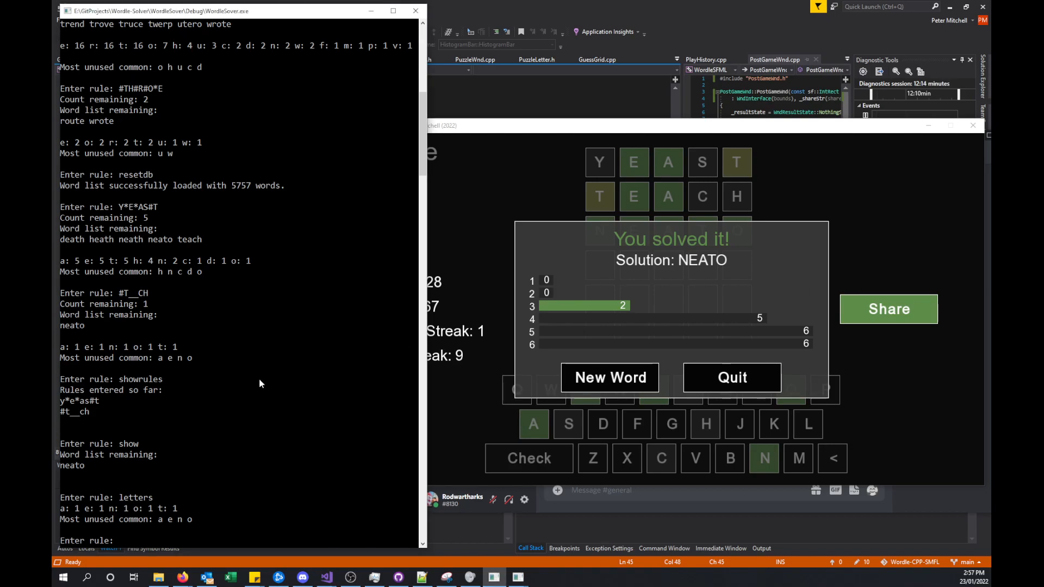
{"action": "type", "text": "help"}
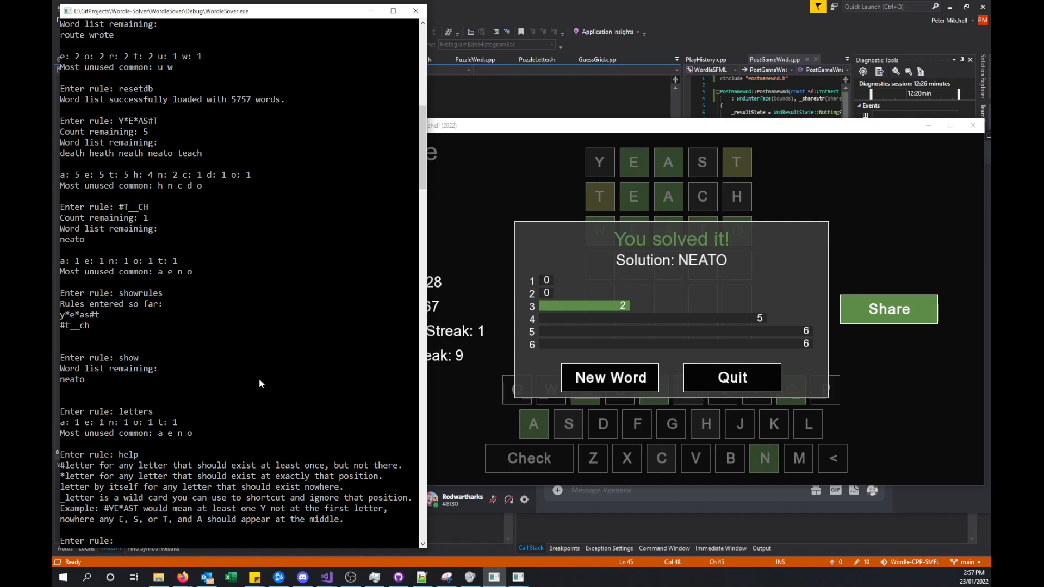
Enter the nonsense rule 'asdasdasdasd' so the solver rejects it as not valid
{"action": "type", "text": "asdasdasdasd___"}
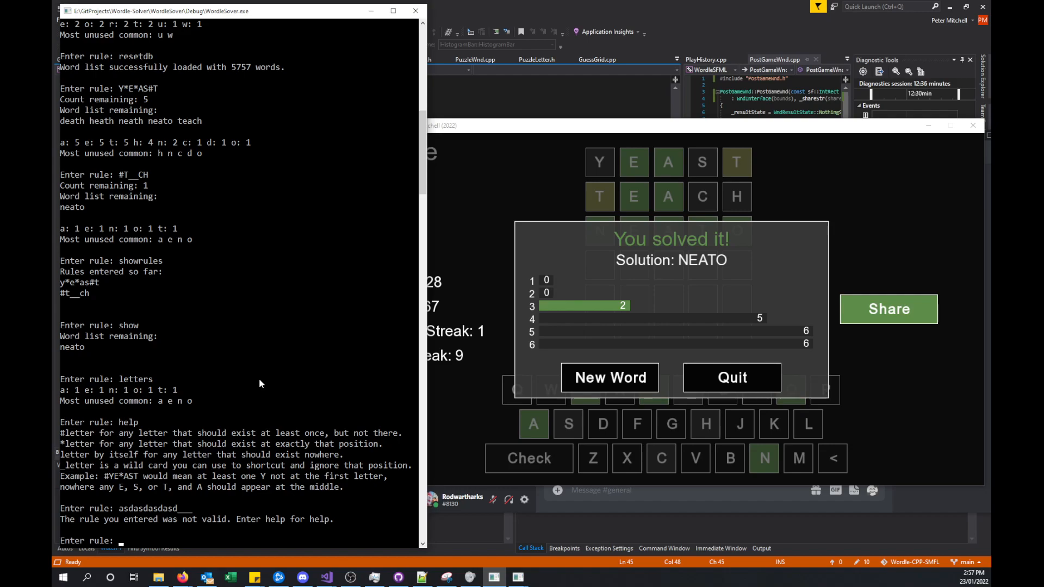
{"action": "mouse_move", "coordinate": [251, 385]}
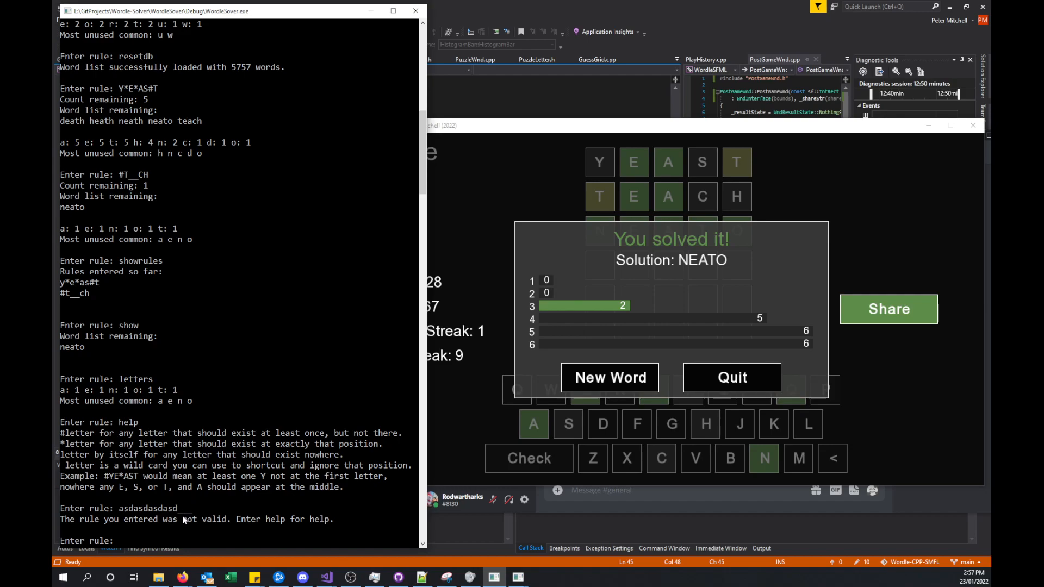
{"action": "mouse_move", "coordinate": [215, 537]}
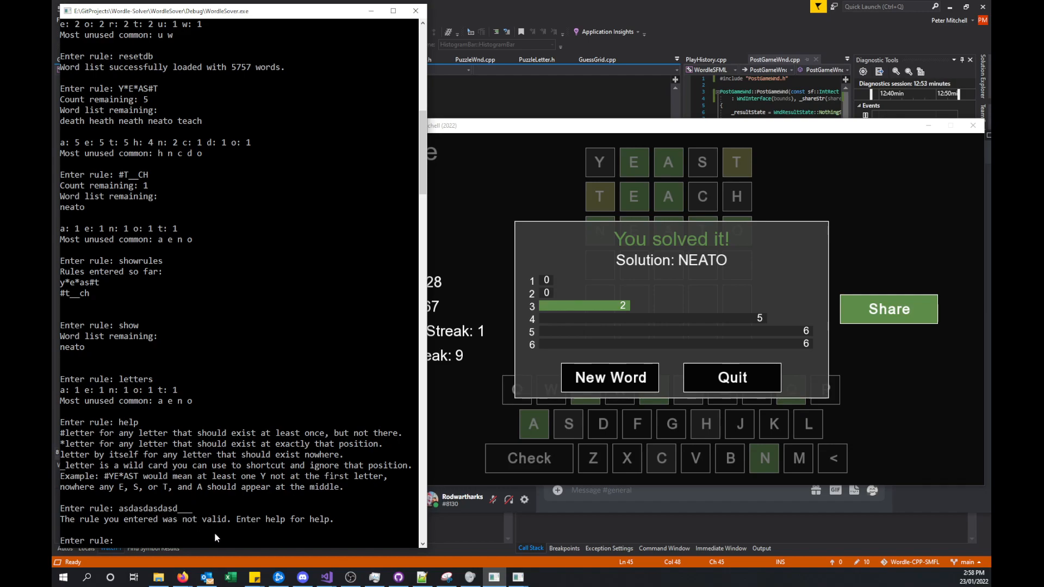
{"action": "mouse_move", "coordinate": [796, 393]}
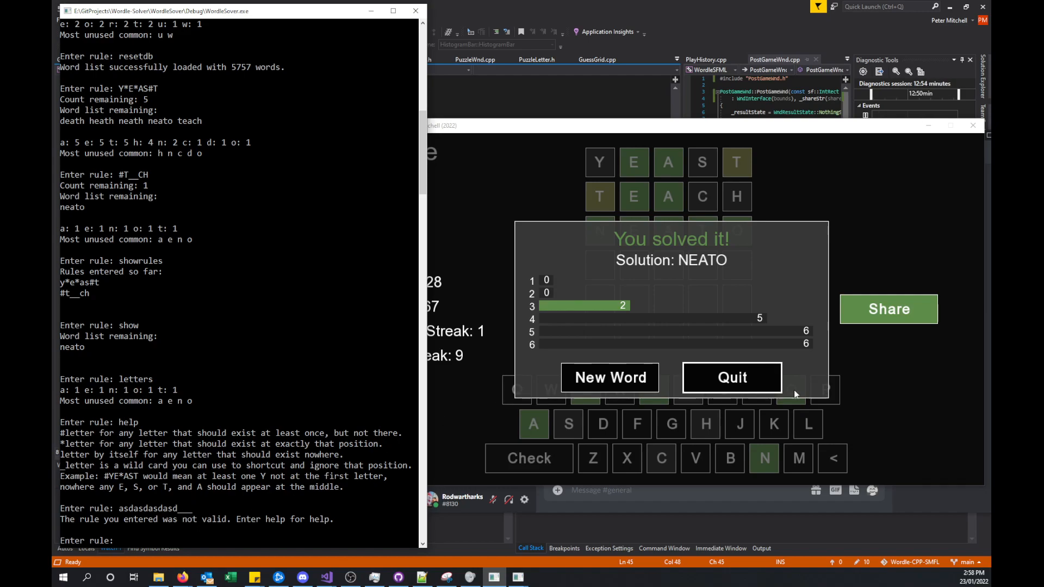